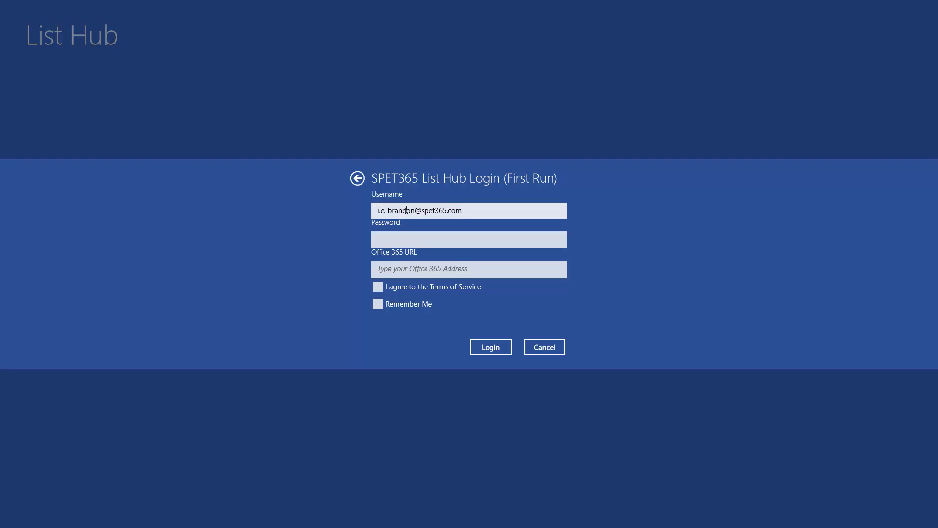
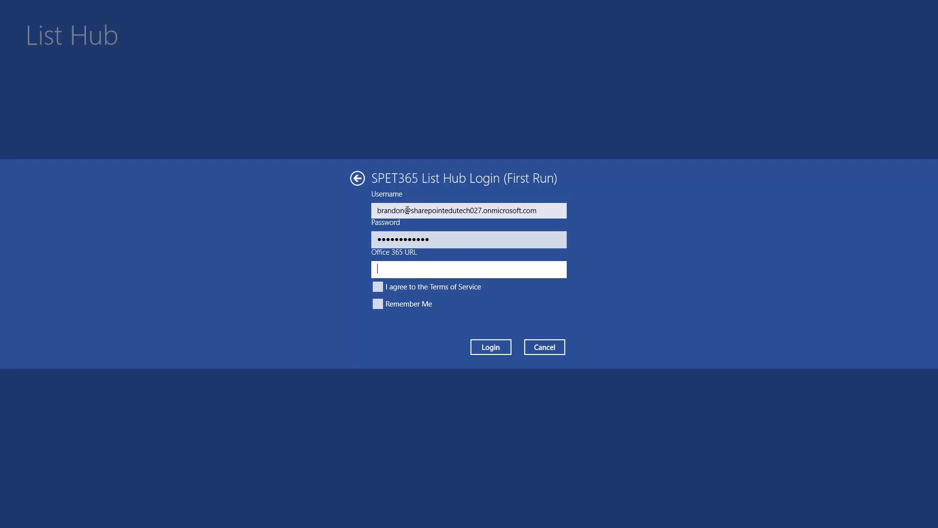
{"action": "type", "text": "https://"}
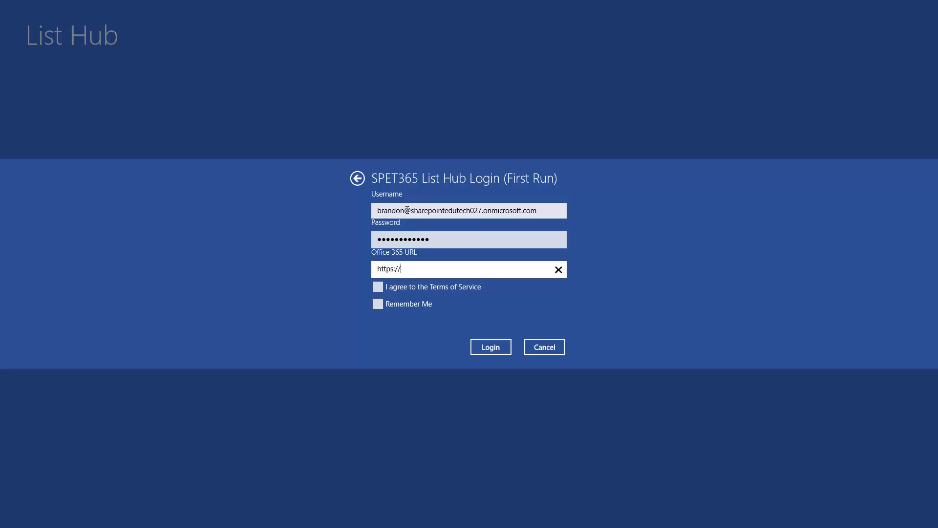
{"action": "type", "text": "sharepointedutech"}
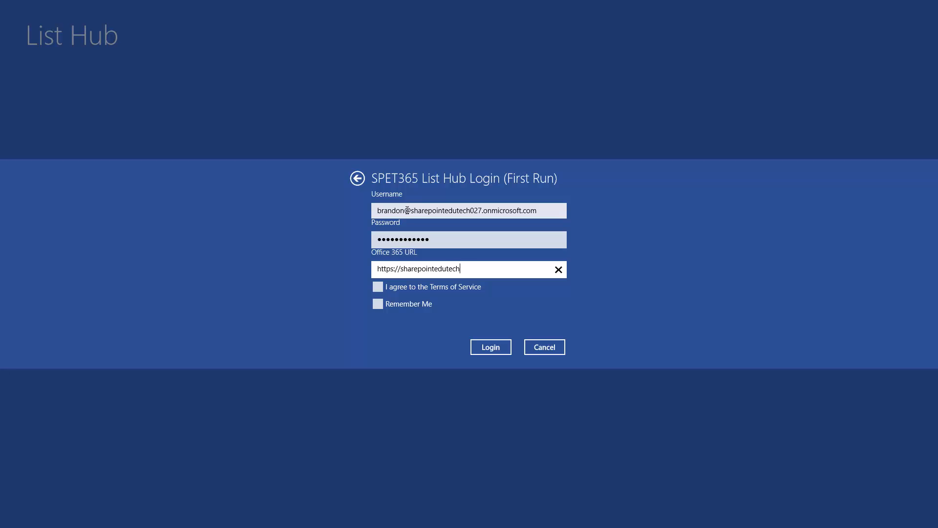
{"action": "type", "text": "027."}
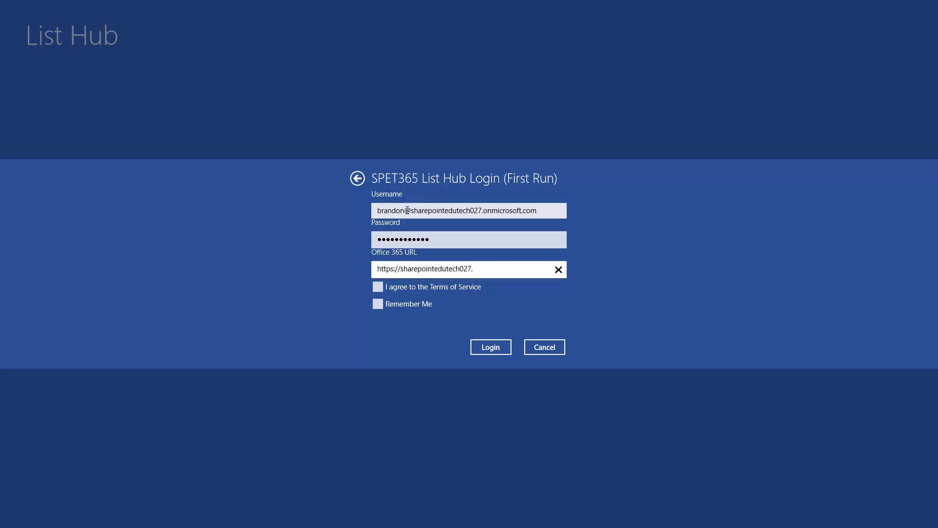
{"action": "type", "text": "sharepoint.c"}
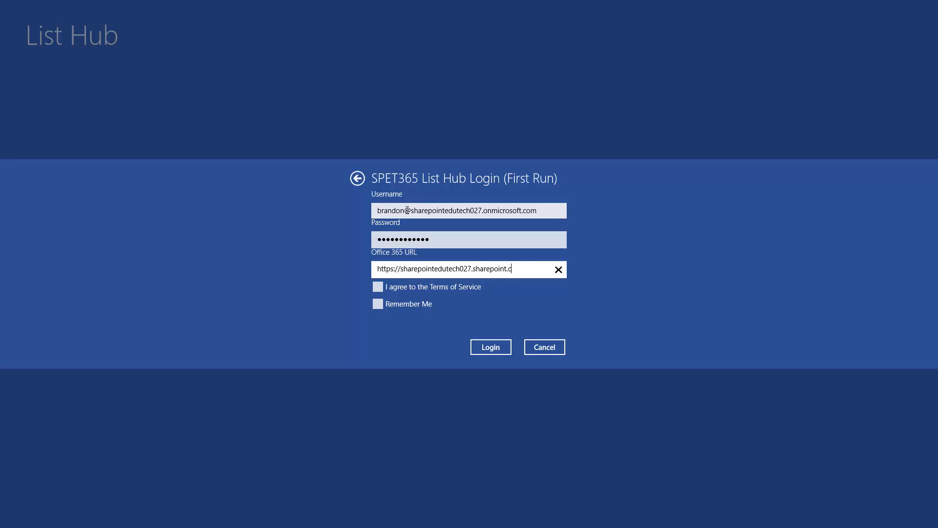
{"action": "type", "text": "om"}
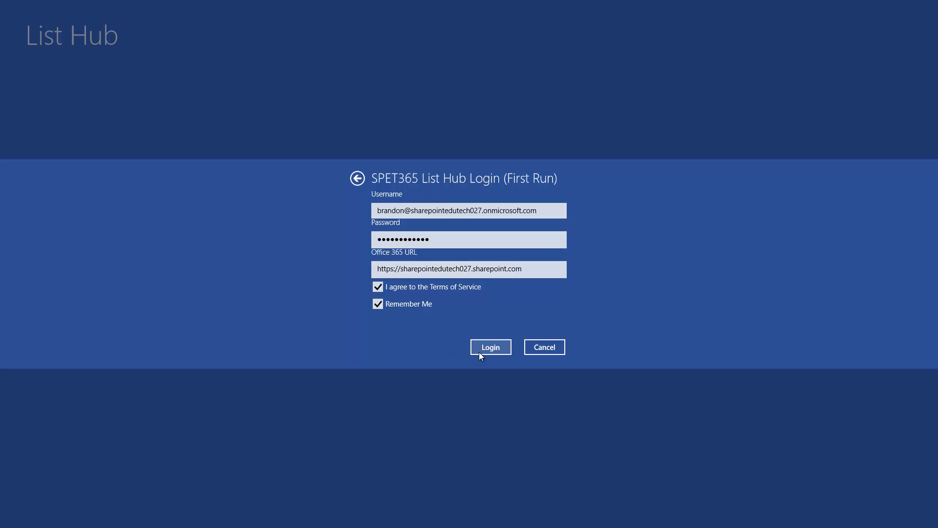
{"action": "left_click", "coordinate": [490, 346]}
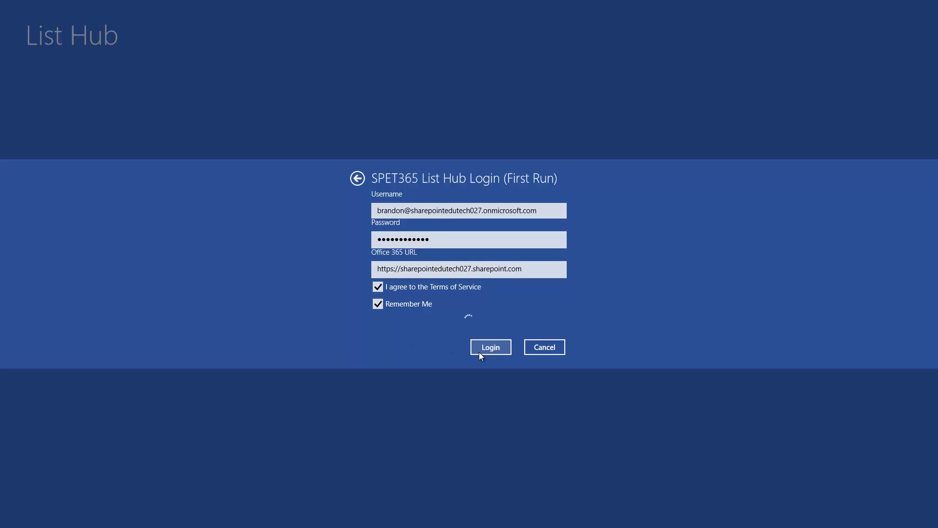
Step: View the Revamp of vocational courses and School Closed - Snow Day announcements, then another LatestNews tile
{"action": "left_click", "coordinate": [490, 347]}
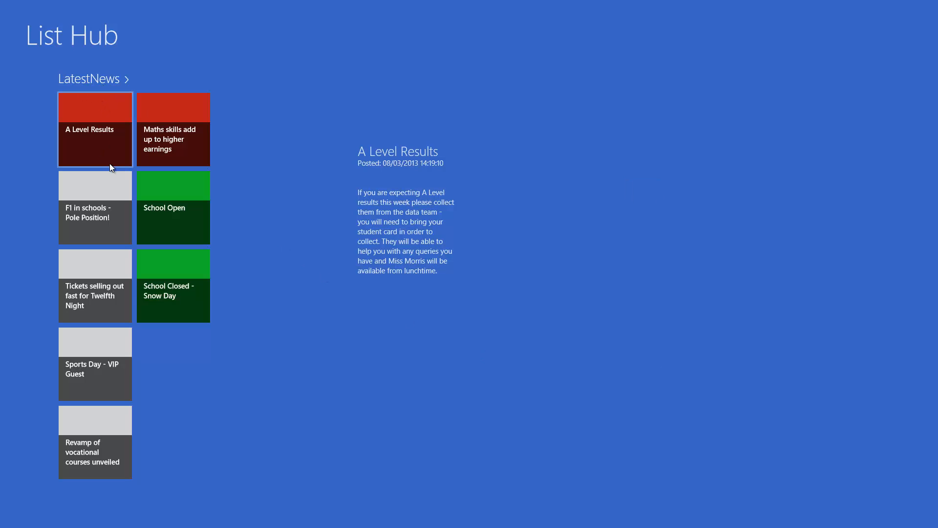
{"action": "mouse_move", "coordinate": [102, 397]}
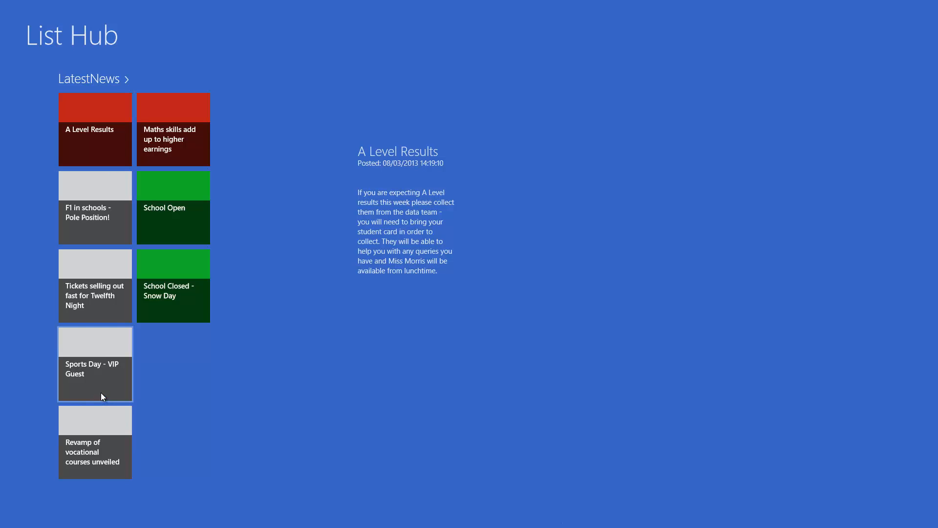
{"action": "left_click", "coordinate": [95, 442]}
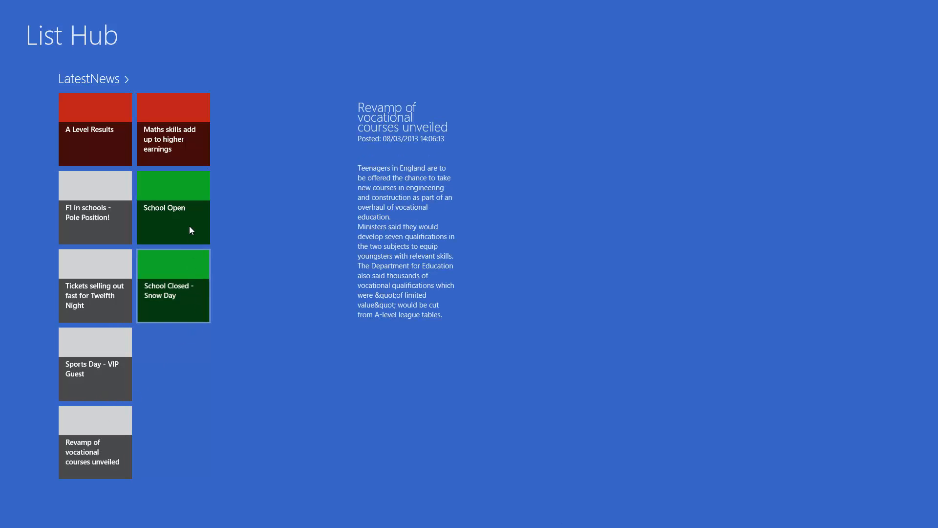
{"action": "left_click", "coordinate": [173, 285]}
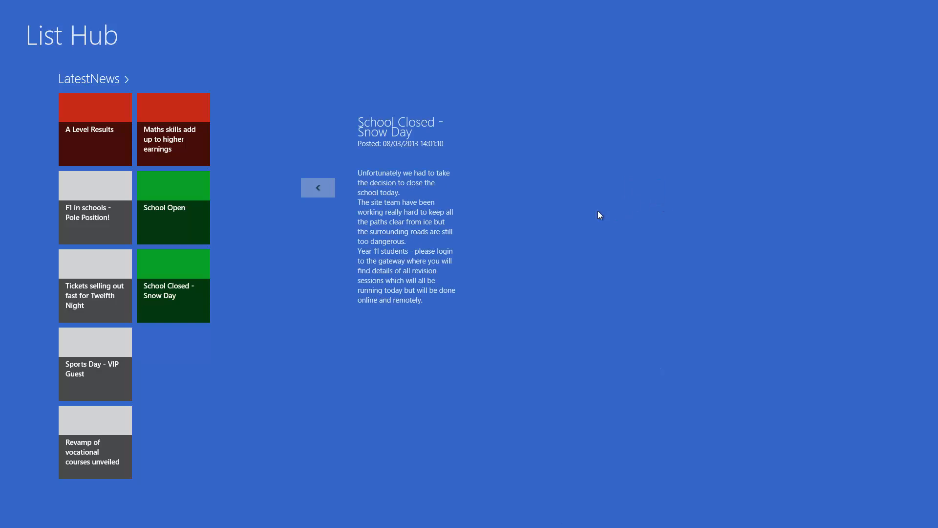
{"action": "left_click", "coordinate": [173, 129]}
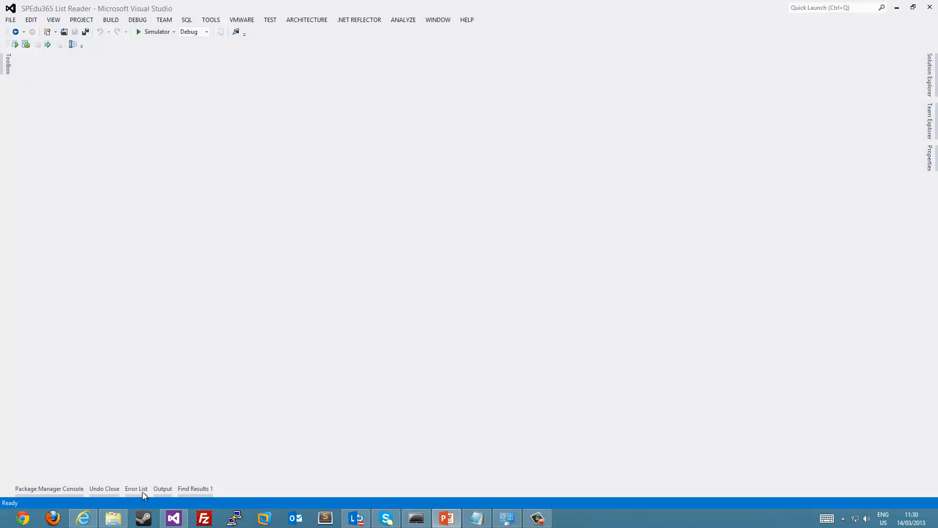
Step: Show the SharePoint team site's LatestNews list with all eight announcements
{"action": "left_click", "coordinate": [79, 517]}
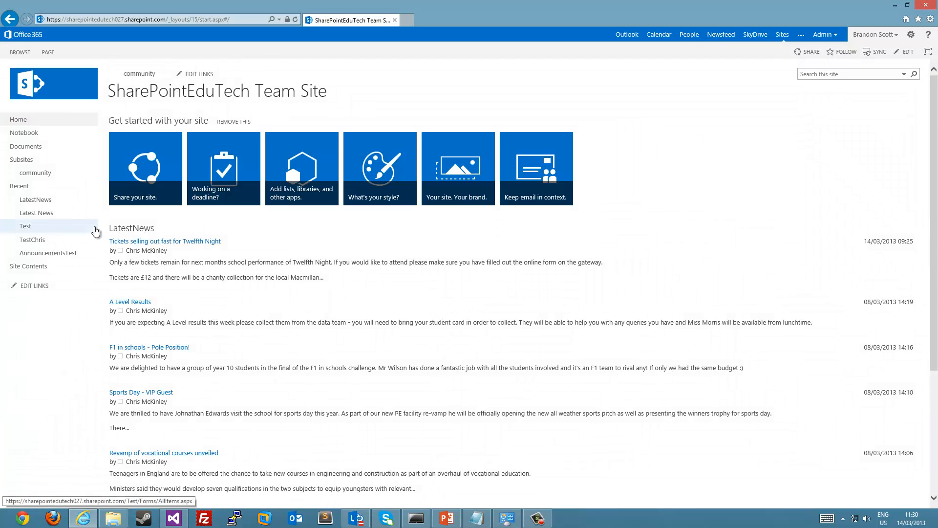
{"action": "scroll", "scroll_direction": "down", "scroll_amount": 3}
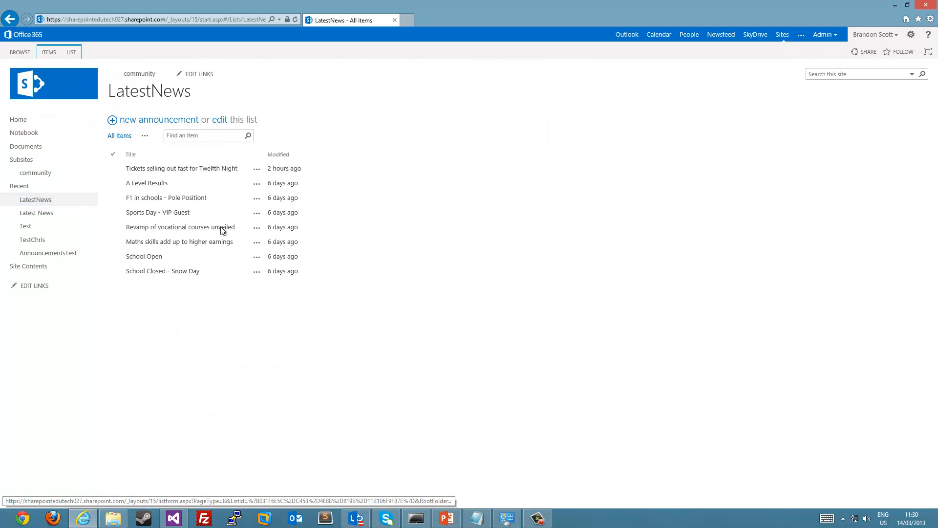
{"action": "mouse_move", "coordinate": [221, 317]}
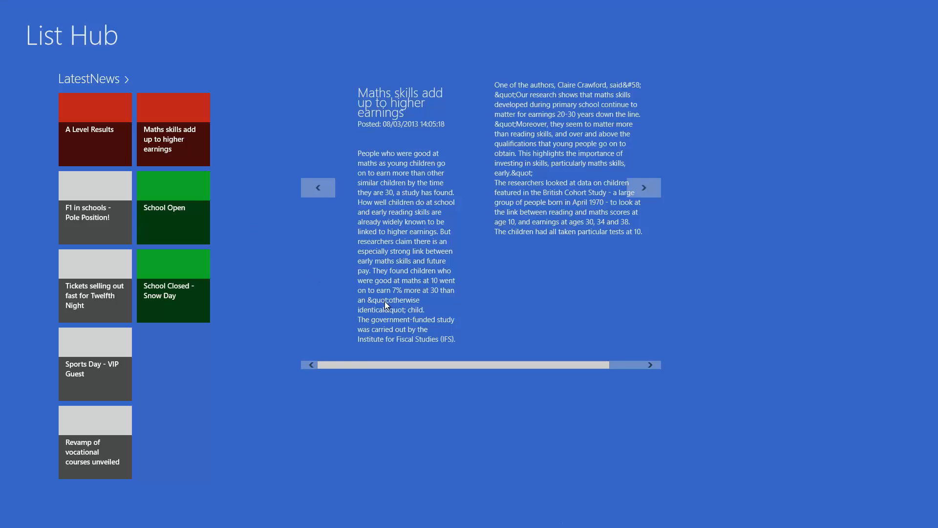
{"action": "mouse_move", "coordinate": [473, 440]}
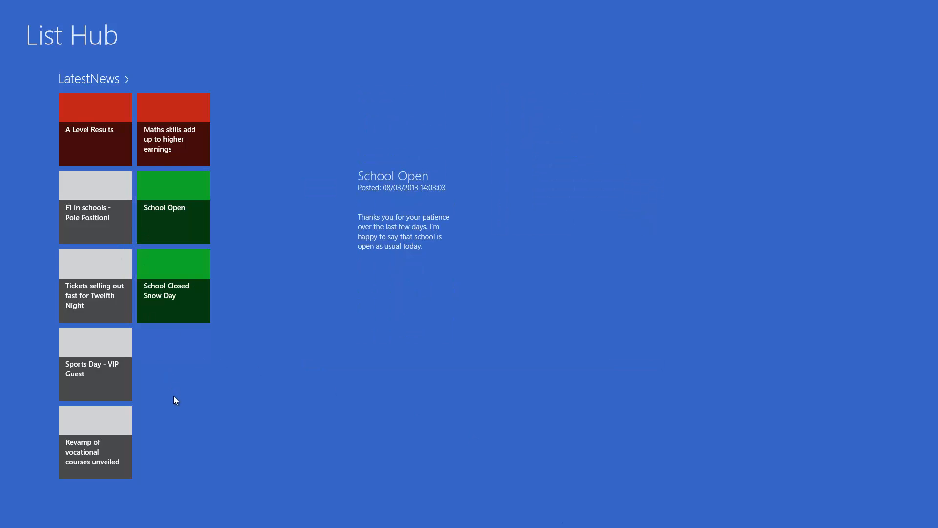
{"action": "mouse_move", "coordinate": [247, 374]}
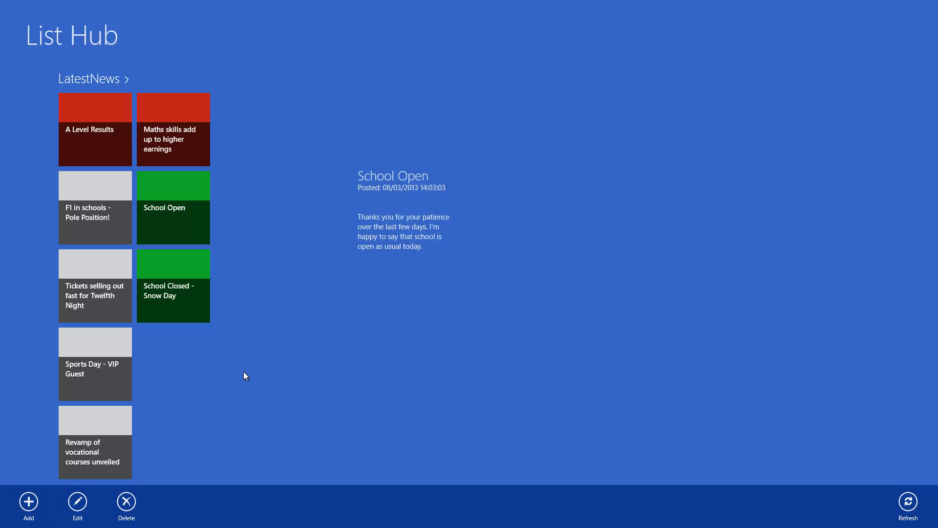
{"action": "mouse_move", "coordinate": [205, 396]}
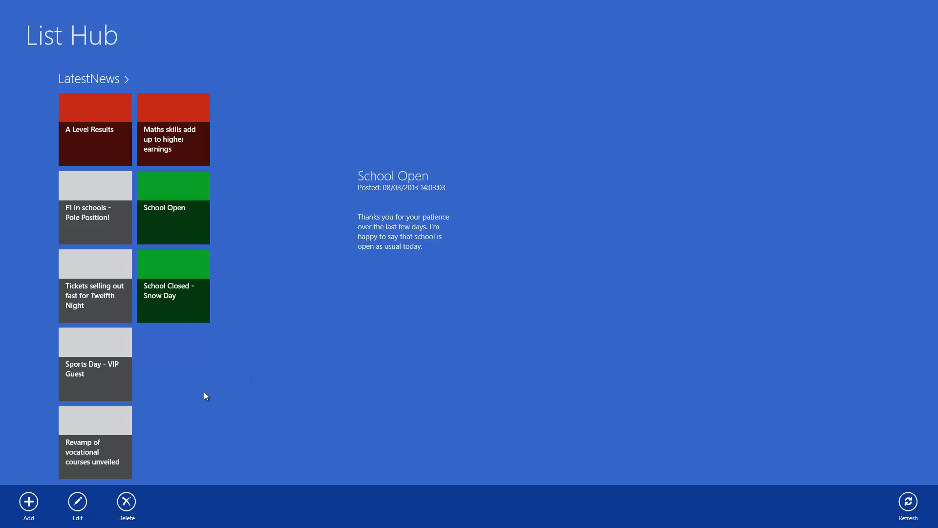
{"action": "mouse_move", "coordinate": [74, 512]}
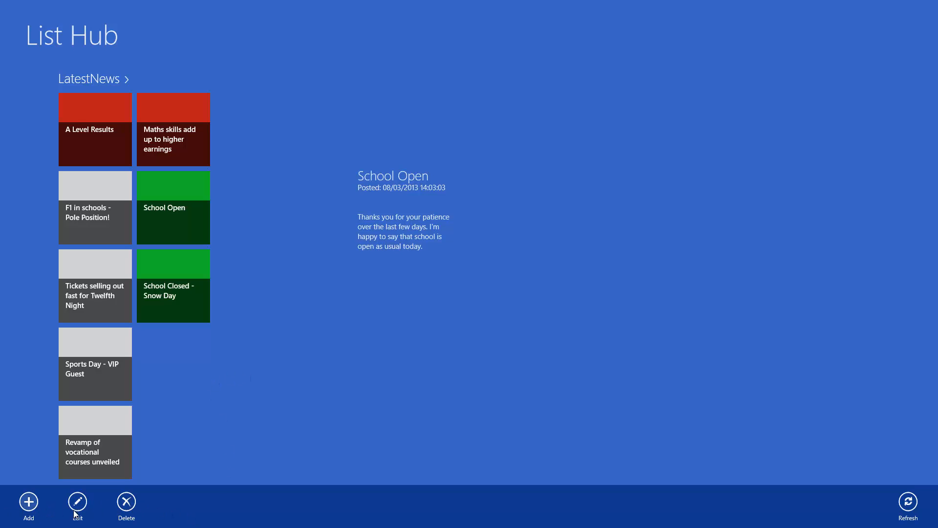
{"action": "mouse_move", "coordinate": [44, 499]}
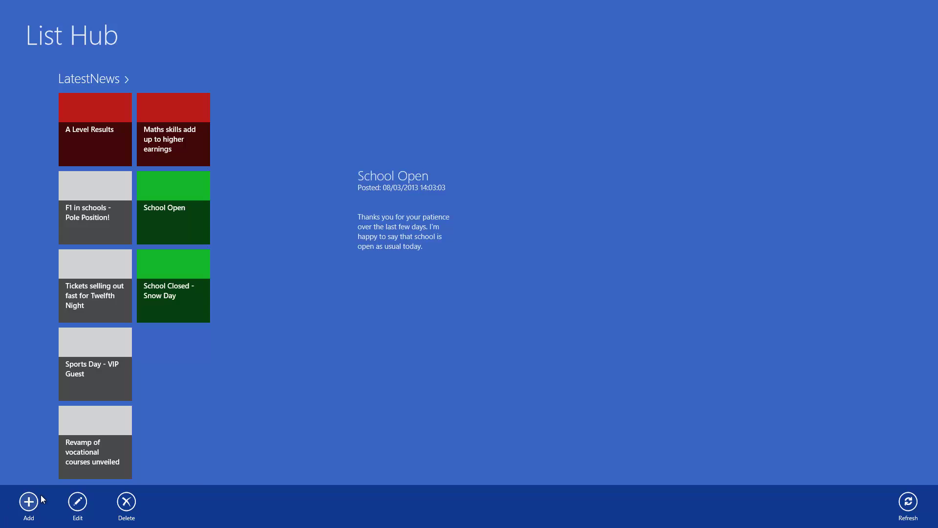
{"action": "mouse_move", "coordinate": [34, 509]}
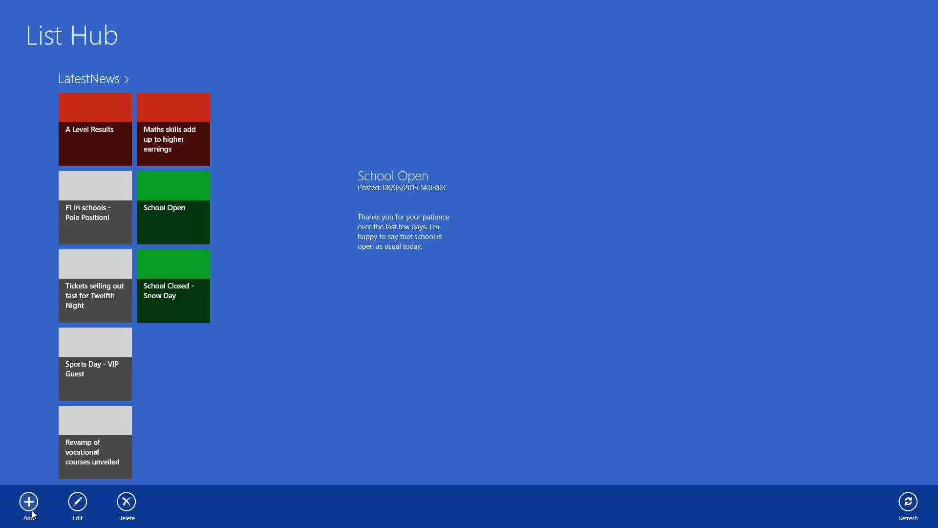
Step: Set the Demo announcement's expiry date to 14/04/2013 and submit it via Add Announcement
{"action": "left_click", "coordinate": [30, 500]}
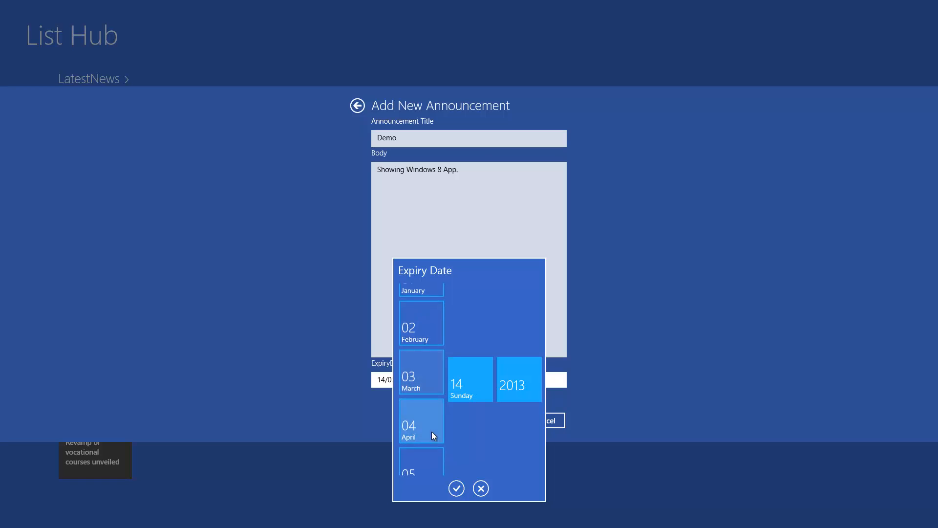
{"action": "left_click", "coordinate": [420, 420]}
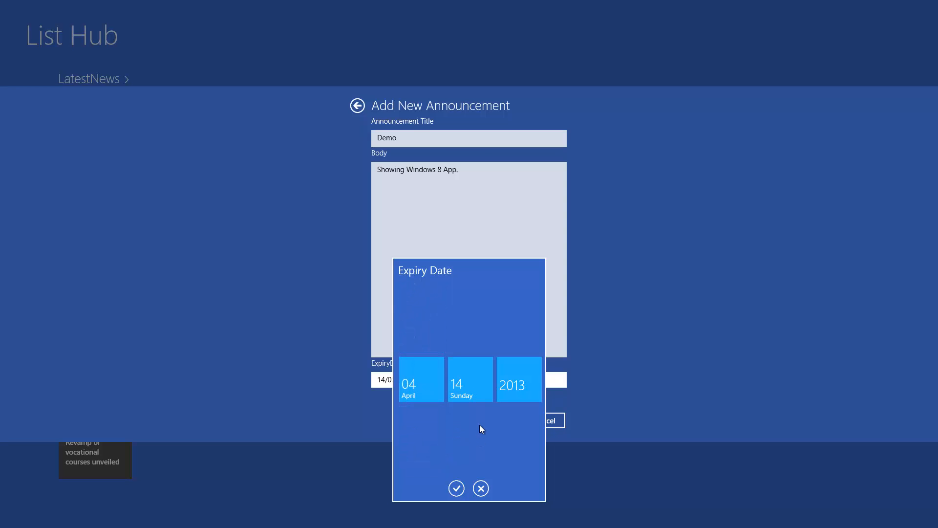
{"action": "mouse_move", "coordinate": [478, 425]}
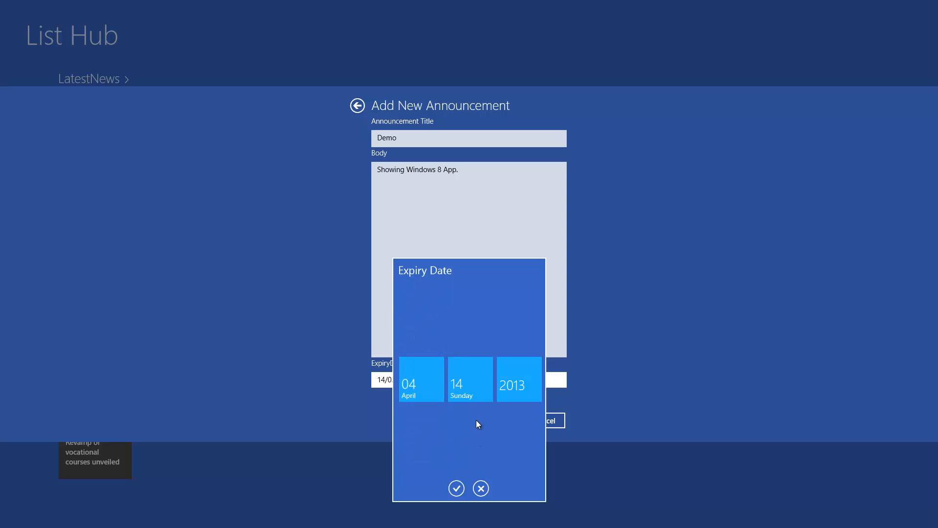
{"action": "left_click", "coordinate": [456, 488]}
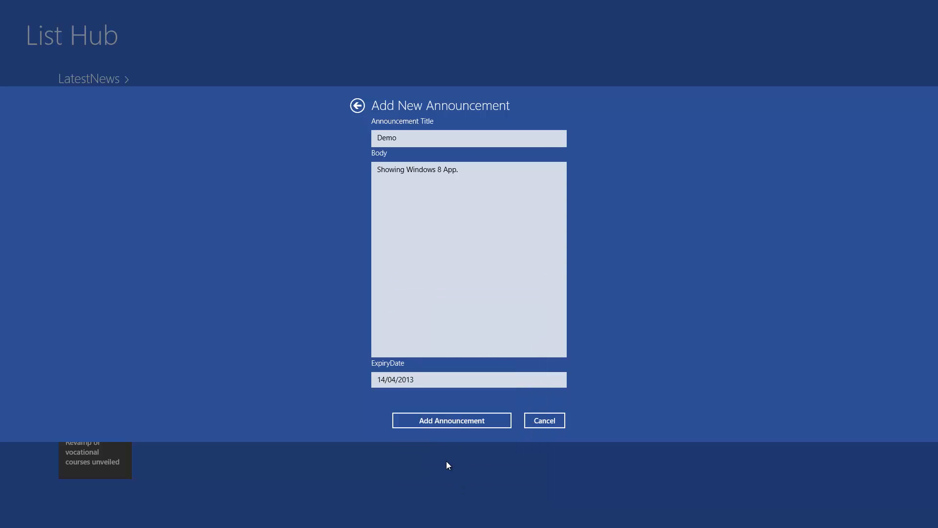
{"action": "left_click", "coordinate": [452, 420]}
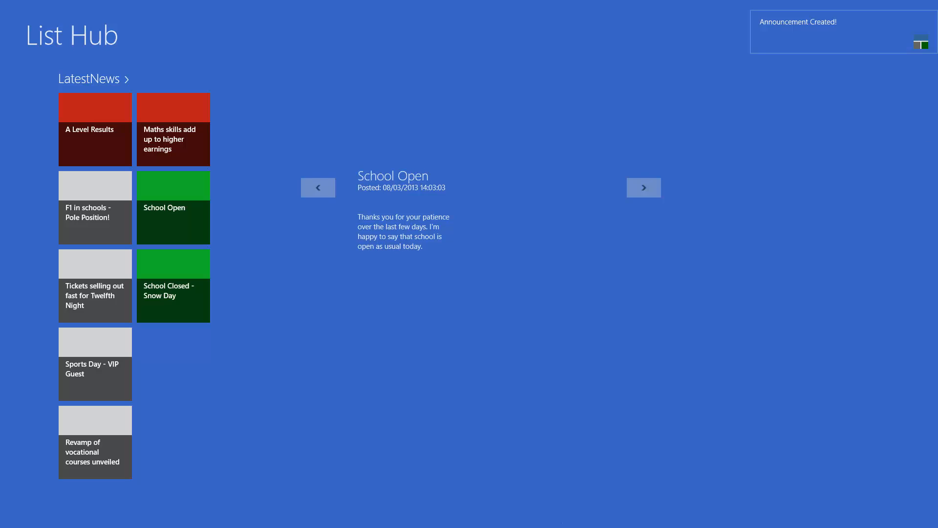
{"action": "mouse_move", "coordinate": [815, 73]}
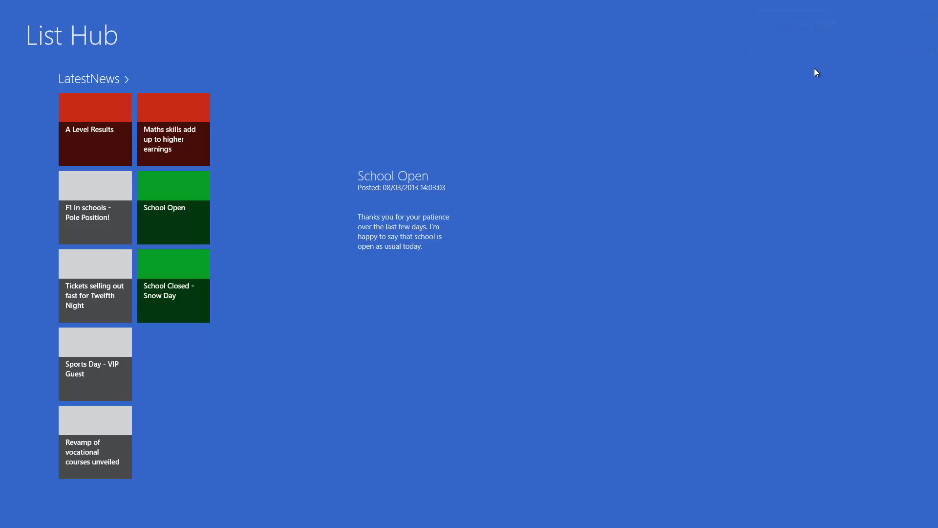
{"action": "mouse_move", "coordinate": [684, 343]}
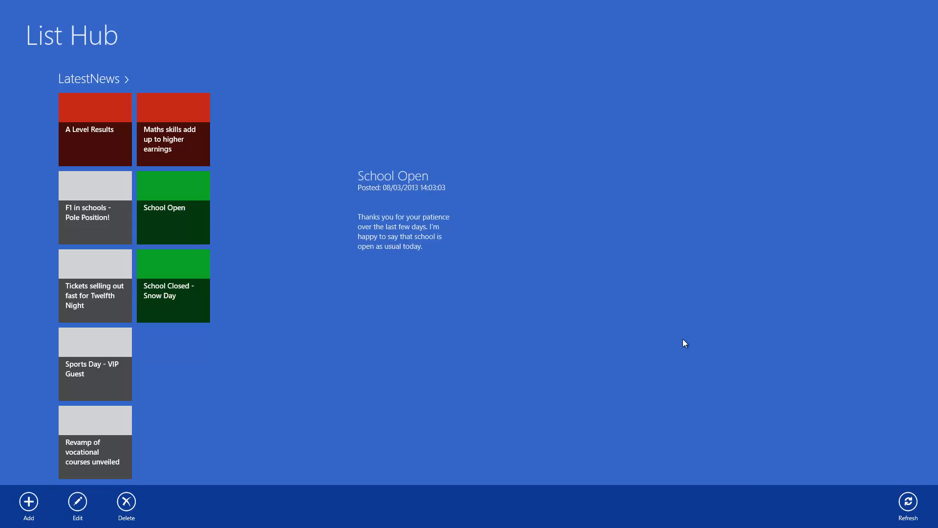
Step: Refresh LatestNews from the app bar so Demo appears first
{"action": "left_click", "coordinate": [908, 500]}
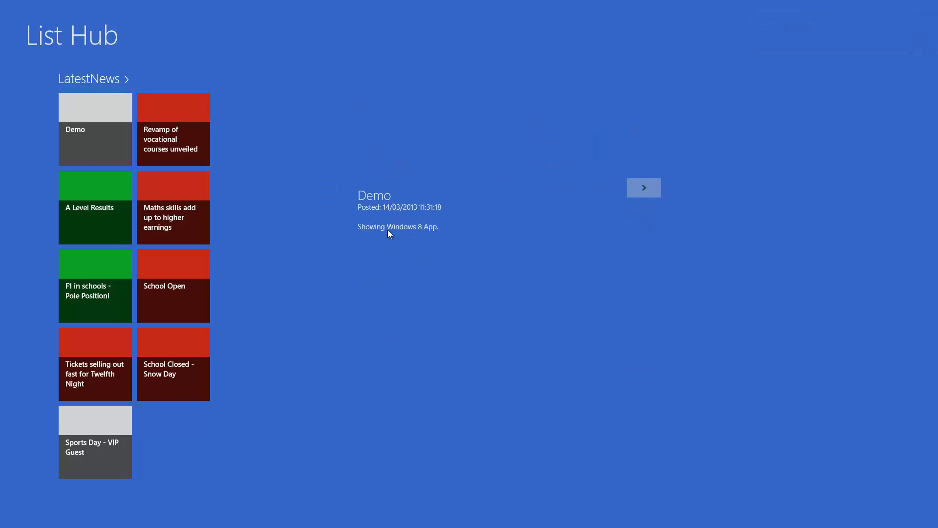
{"action": "mouse_move", "coordinate": [60, 13]}
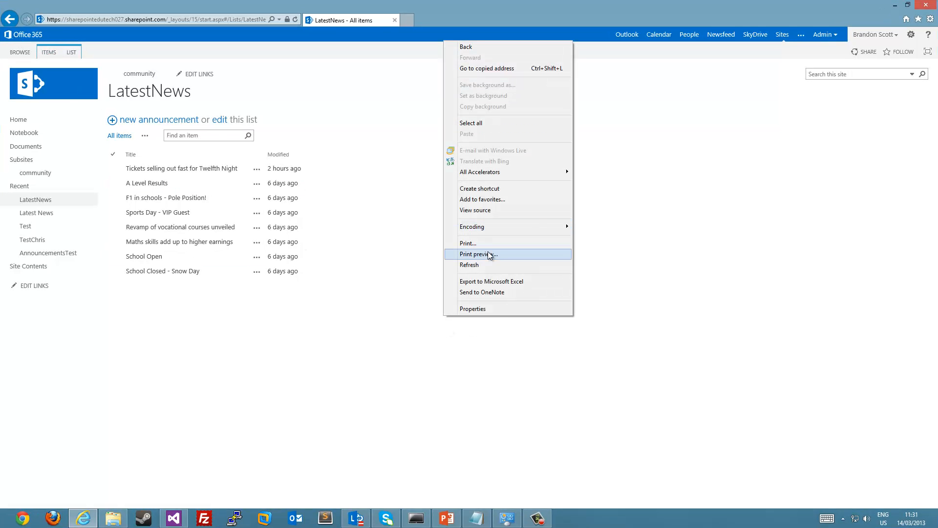
Step: Refresh the SharePoint LatestNews page so Demo shows at the top
{"action": "left_click", "coordinate": [478, 254]}
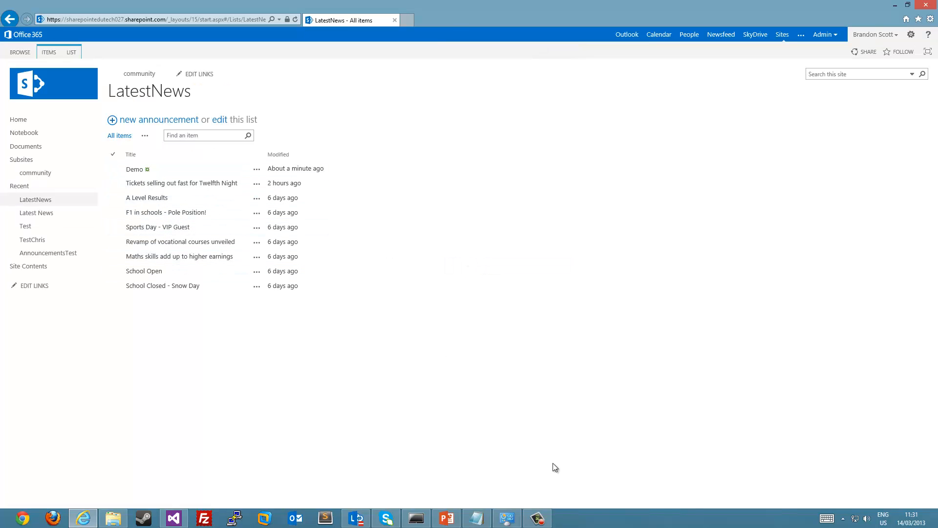
{"action": "mouse_move", "coordinate": [88, 97]}
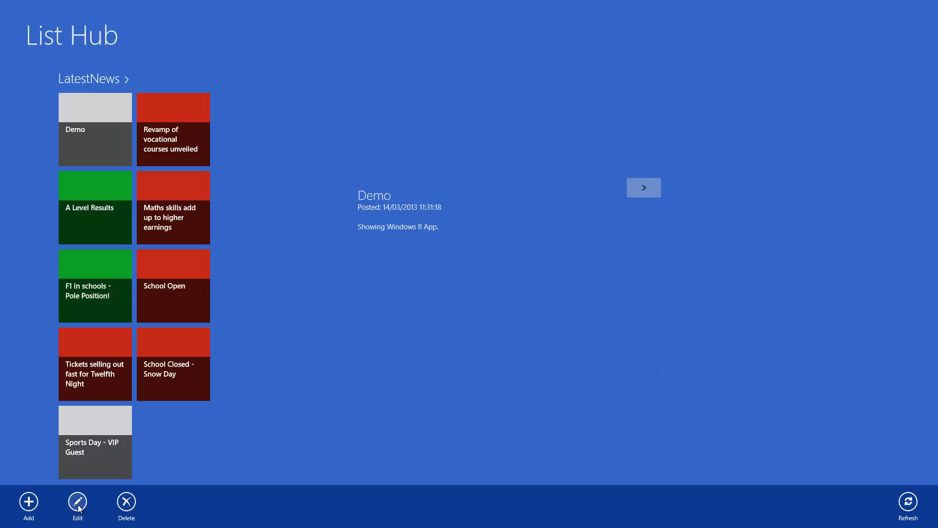
Step: Edit Demo's body to "Updated Windows 8 app!" and save with Edit Announcement
{"action": "left_click", "coordinate": [77, 502]}
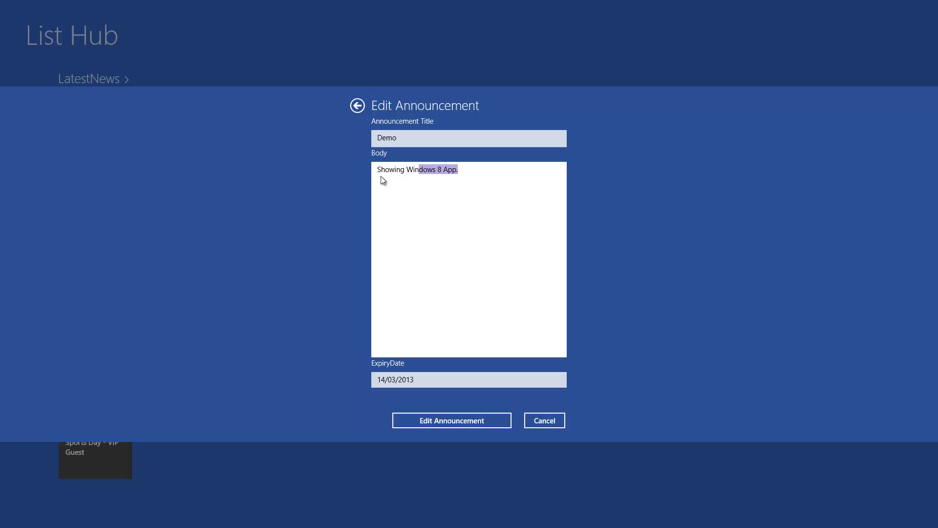
{"action": "type", "text": "Upda"}
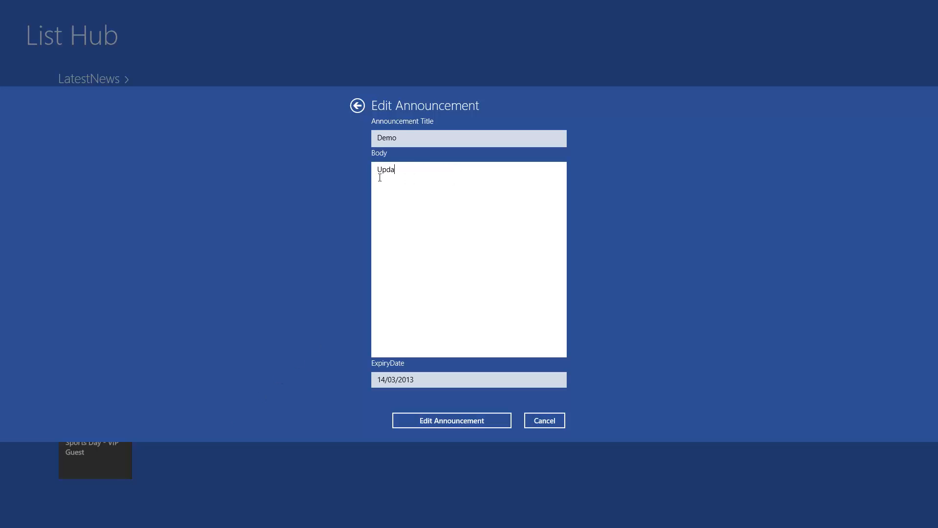
{"action": "type", "text": "ted Windows 8 a"}
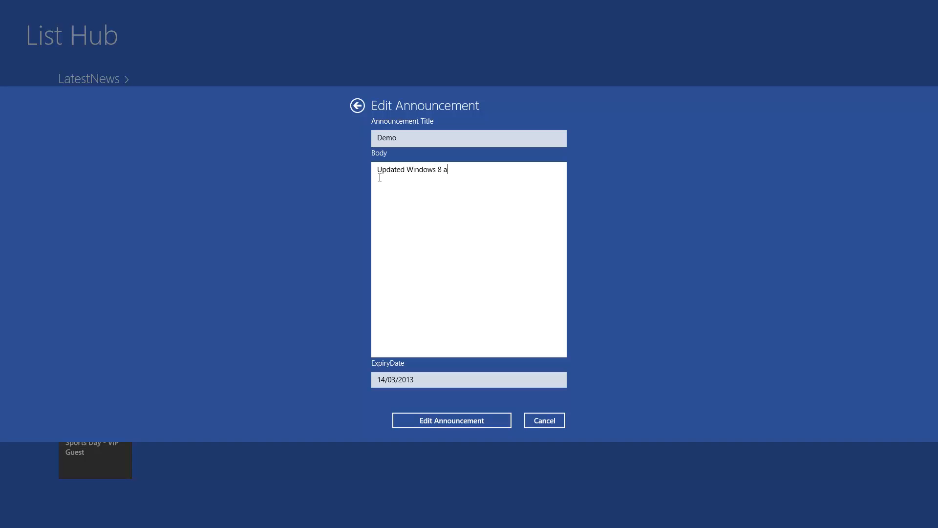
{"action": "type", "text": "pp!"}
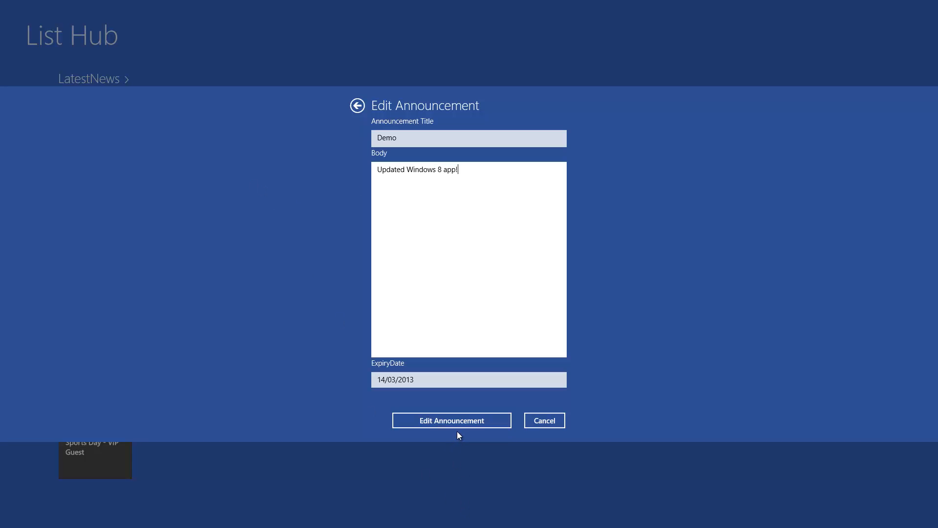
{"action": "left_click", "coordinate": [451, 420]}
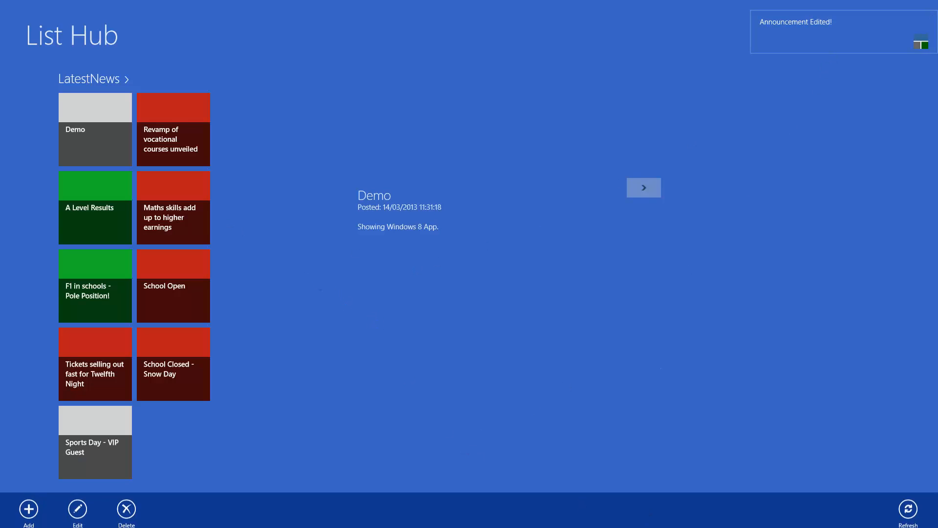
Step: Refresh the announcements and check the Demo item on the SharePoint site shows the updated body
{"action": "left_click", "coordinate": [908, 508]}
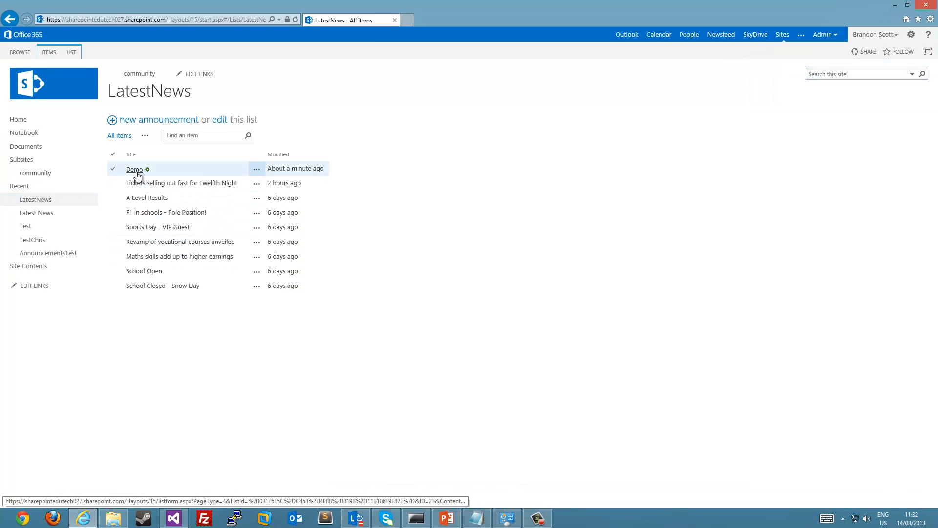
{"action": "left_click", "coordinate": [133, 168]}
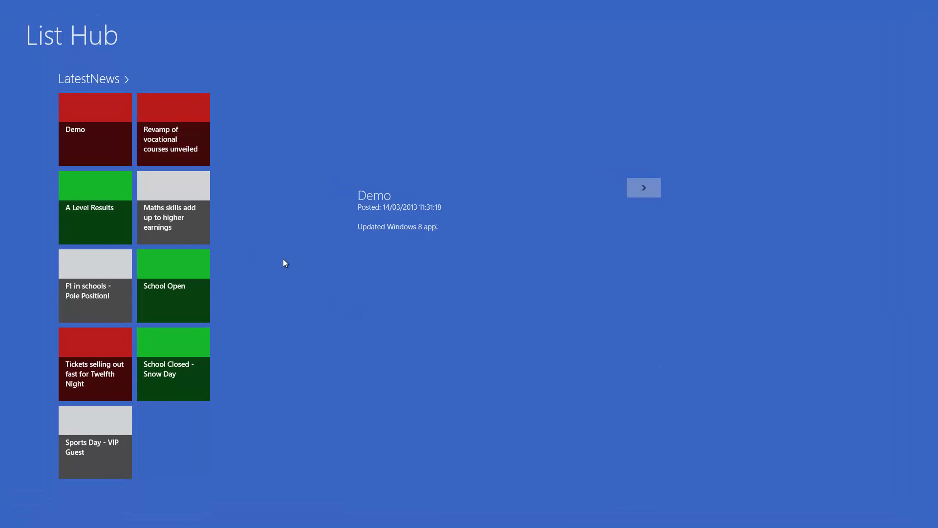
{"action": "mouse_move", "coordinate": [217, 473]}
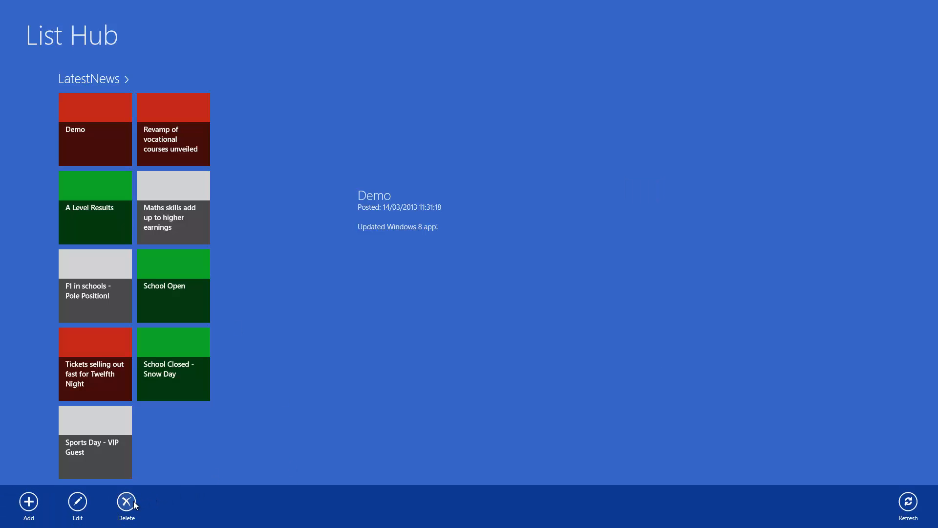
{"action": "left_click", "coordinate": [126, 502]}
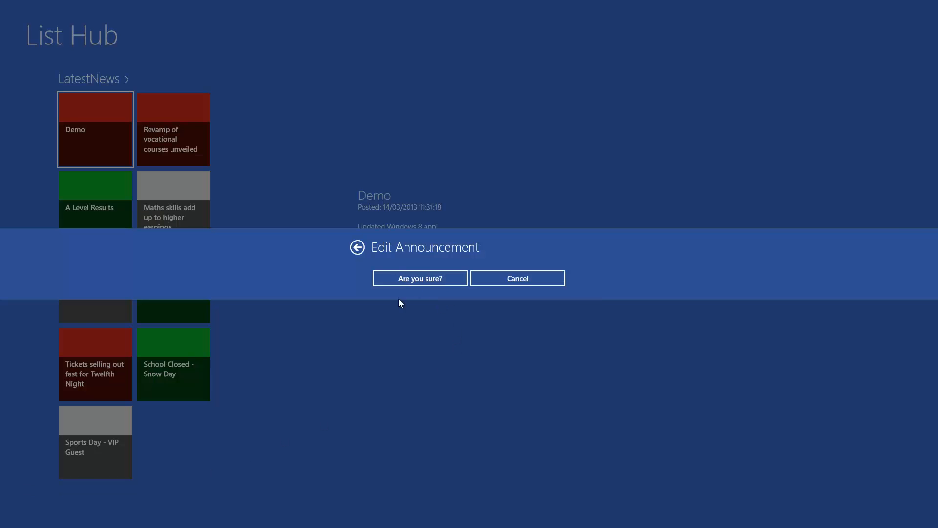
{"action": "mouse_move", "coordinate": [412, 293]}
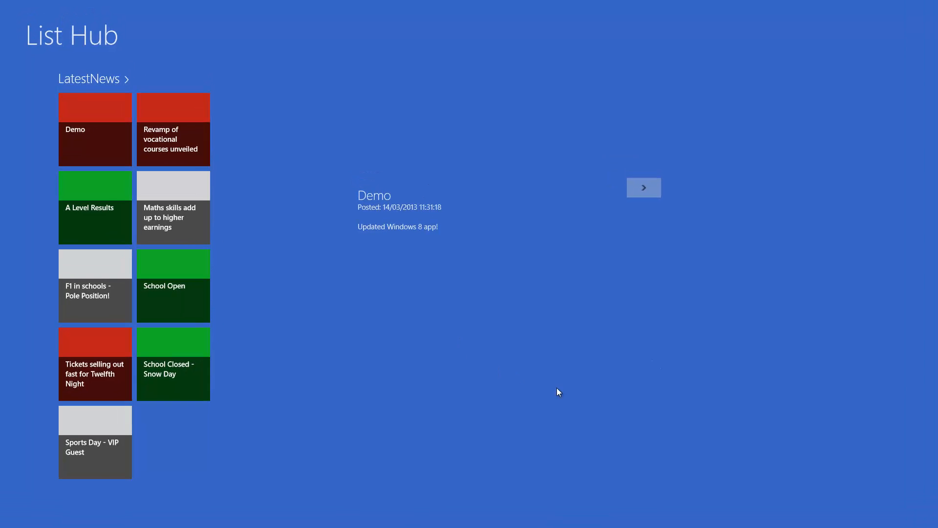
{"action": "mouse_move", "coordinate": [655, 371]}
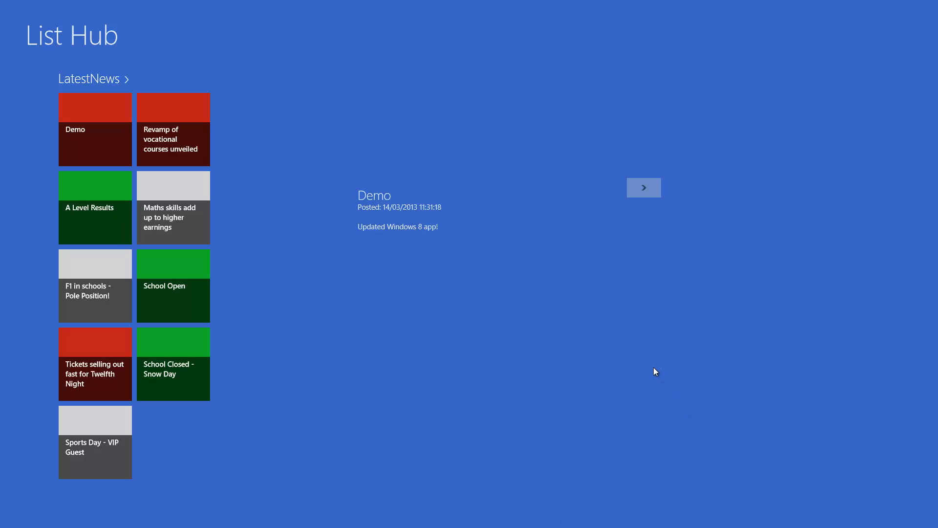
{"action": "mouse_move", "coordinate": [661, 370]}
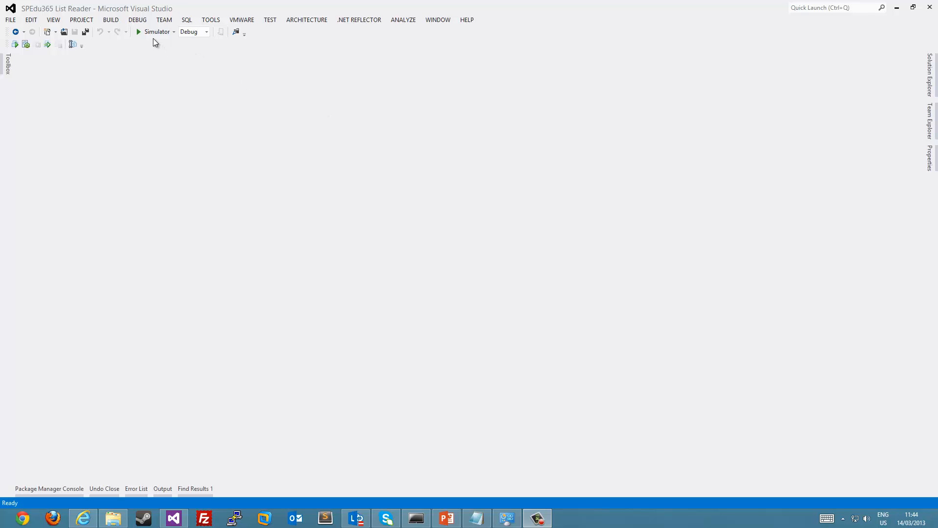
Step: Start List Hub in the simulator from the Visual Studio toolbar
{"action": "left_click", "coordinate": [138, 32]}
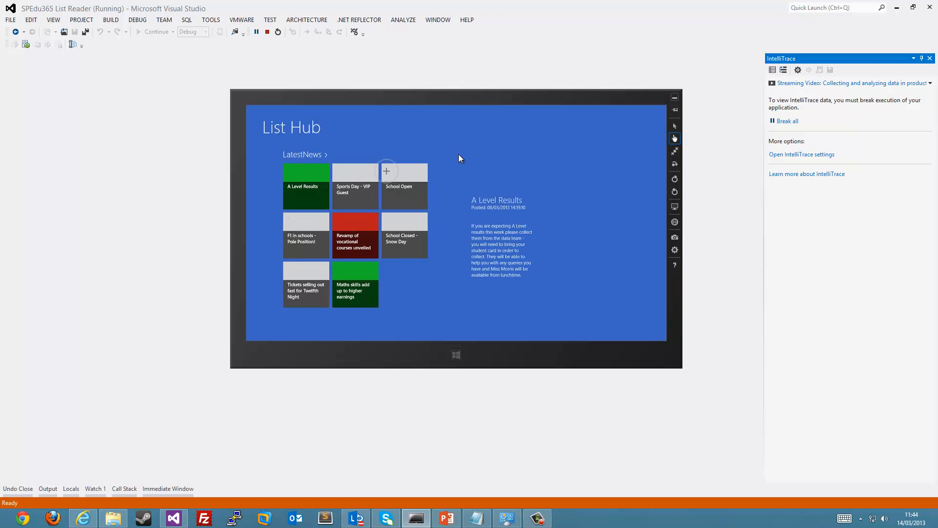
{"action": "mouse_move", "coordinate": [675, 137]}
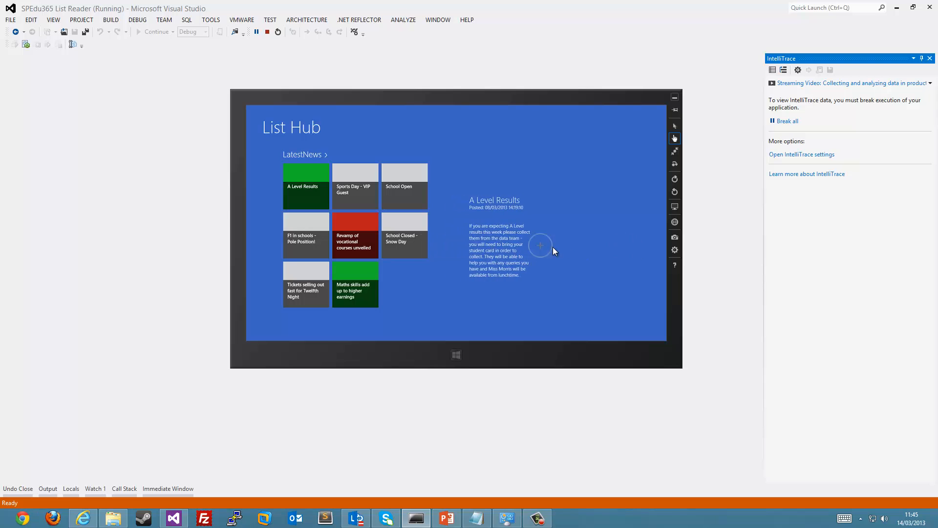
Step: View the Tickets selling out fast for Twelfth Night and Revamp of vocational courses announcements
{"action": "left_click", "coordinate": [306, 283]}
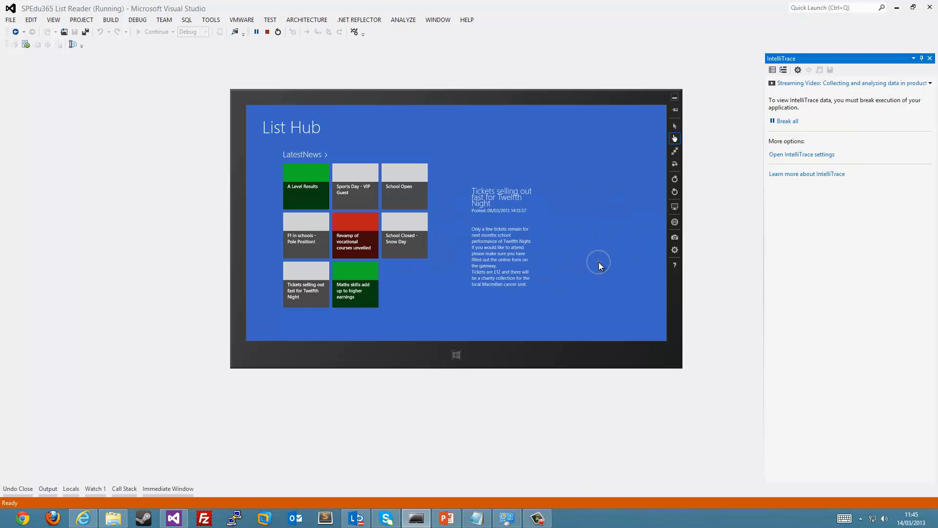
{"action": "left_click", "coordinate": [356, 235]}
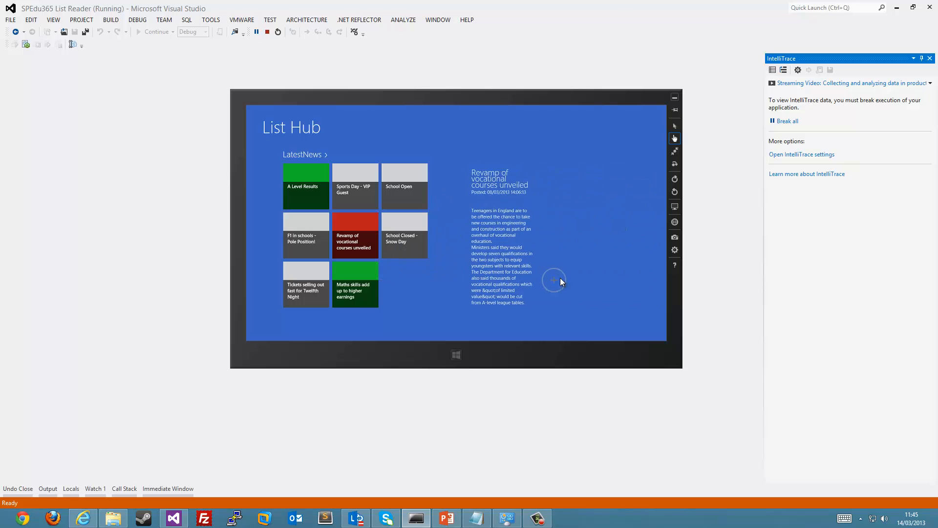
{"action": "mouse_move", "coordinate": [556, 254]}
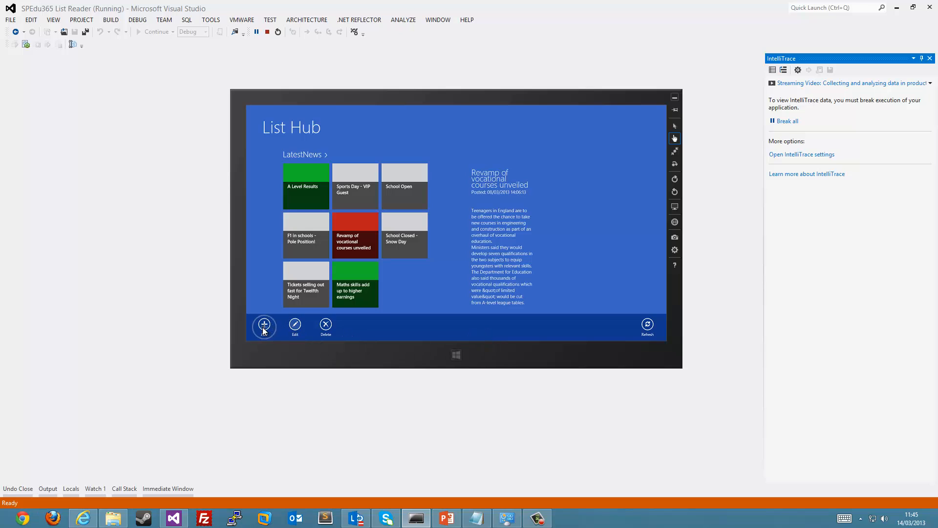
Step: Create a new announcement, enter short test text in its Body field, then leave the form
{"action": "left_click", "coordinate": [263, 324]}
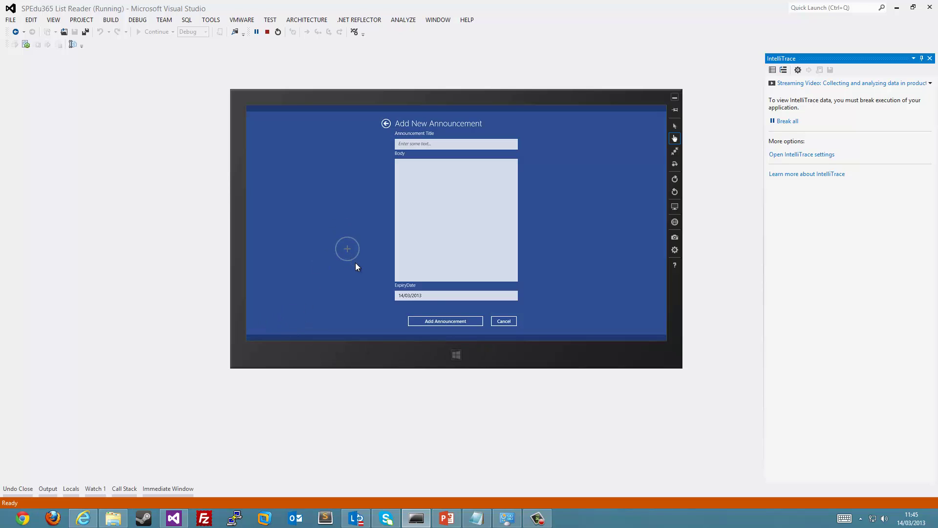
{"action": "left_click", "coordinate": [455, 295]}
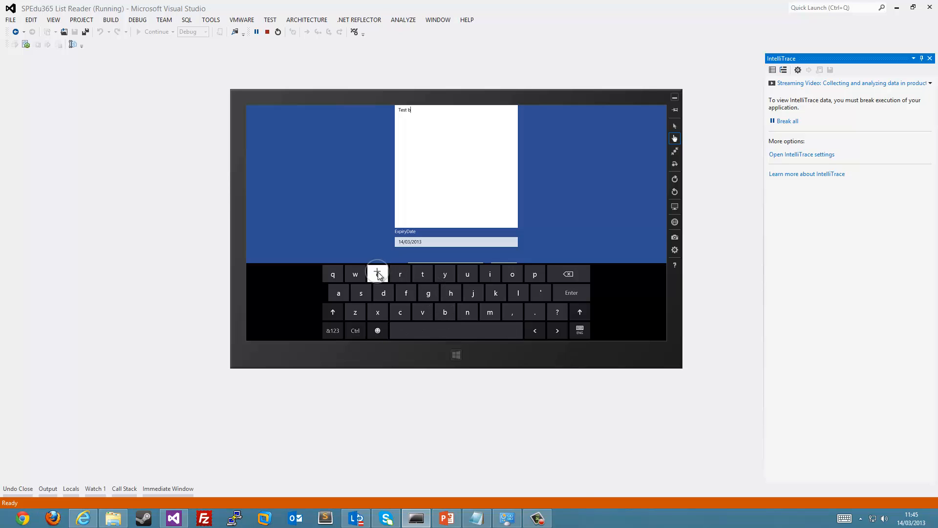
{"action": "left_click", "coordinate": [377, 273]}
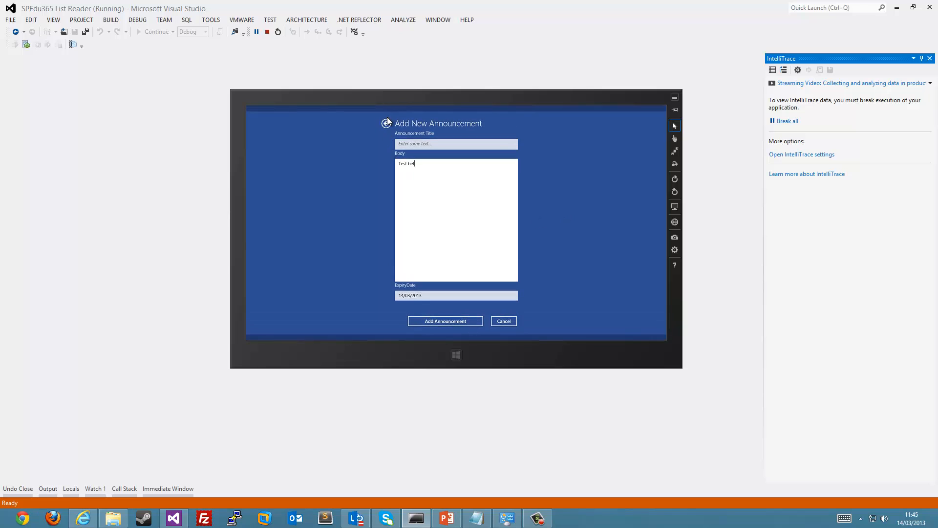
{"action": "left_click", "coordinate": [267, 31]}
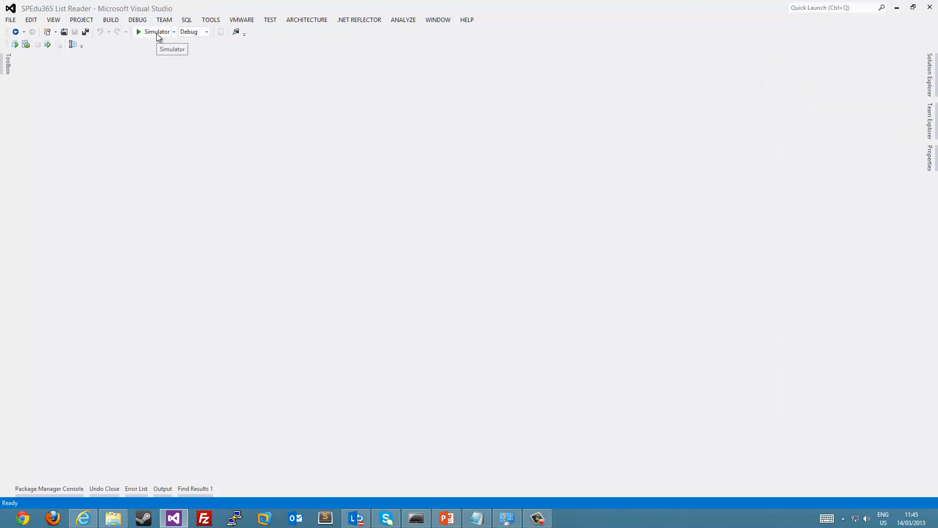
Step: Run List Hub again in the simulator to show the A Level Results announcement
{"action": "left_click", "coordinate": [139, 31]}
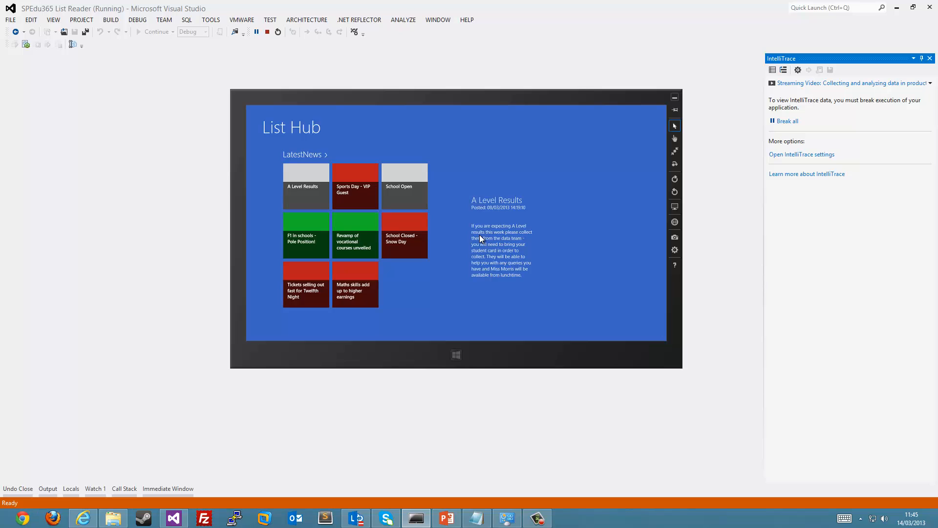
{"action": "mouse_move", "coordinate": [488, 500]}
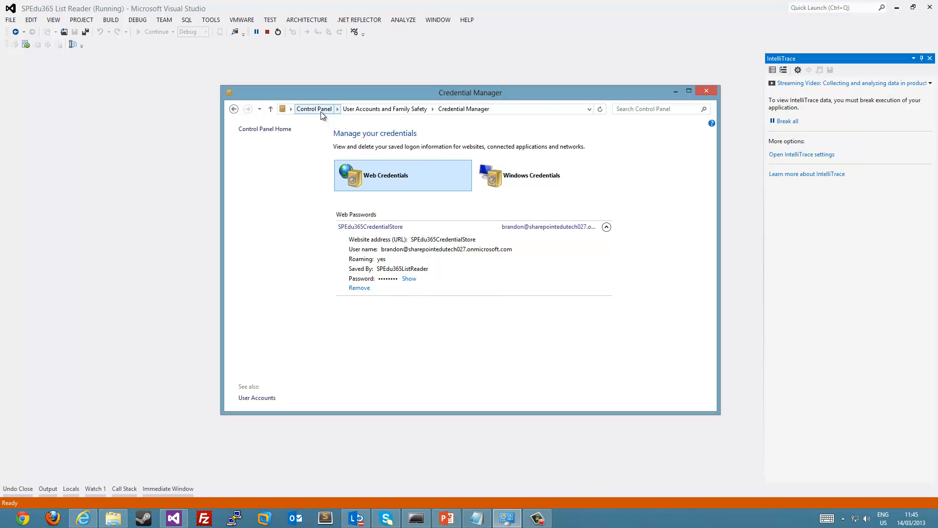
Step: Inspect the SPEdu365CredentialStore web credential in Credential Manager, then minimize the window
{"action": "left_click", "coordinate": [313, 109]}
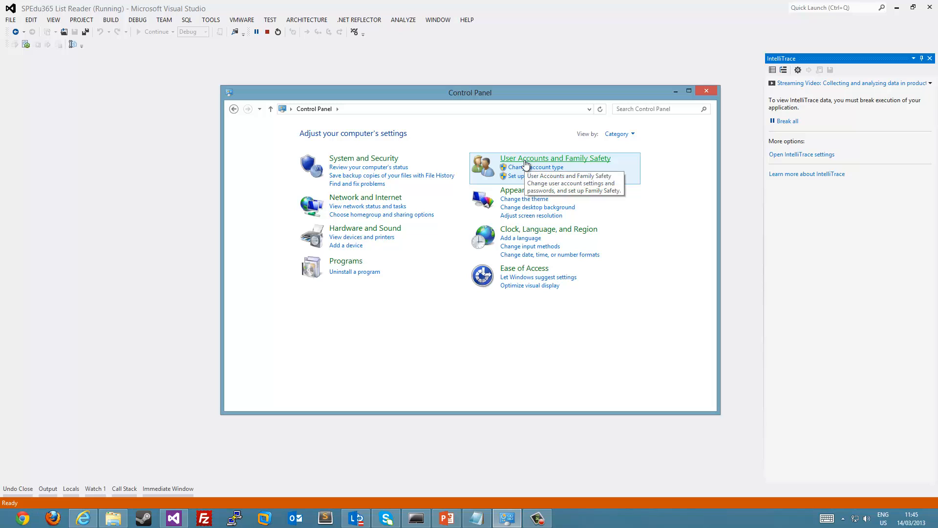
{"action": "left_click", "coordinate": [555, 158]}
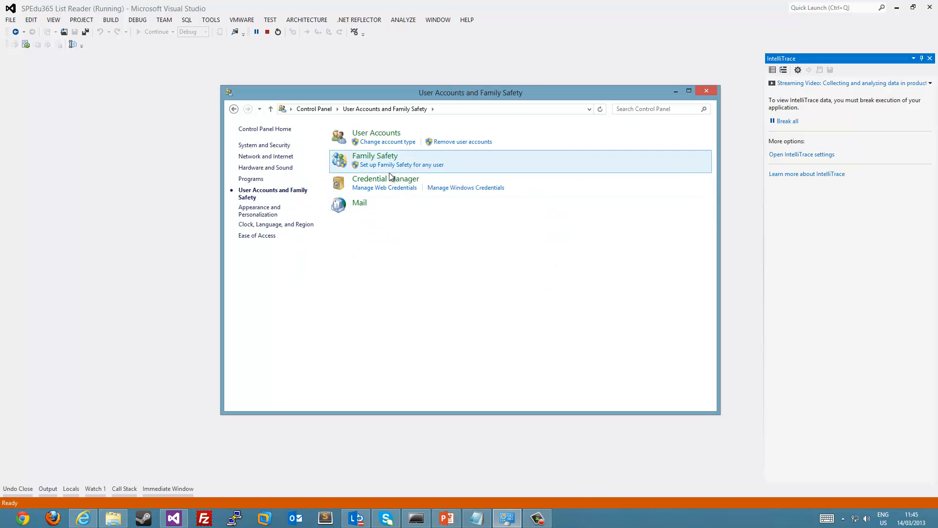
{"action": "left_click", "coordinate": [384, 187]}
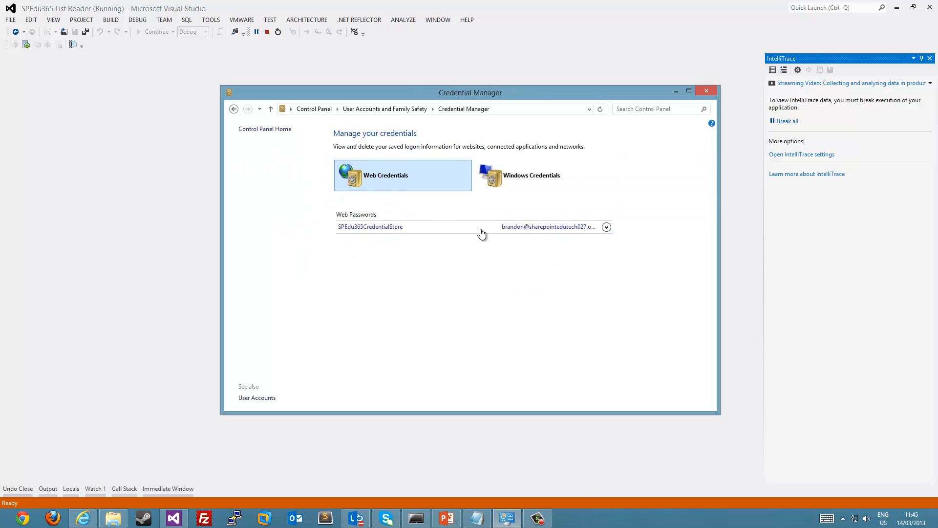
{"action": "left_click", "coordinate": [605, 227]}
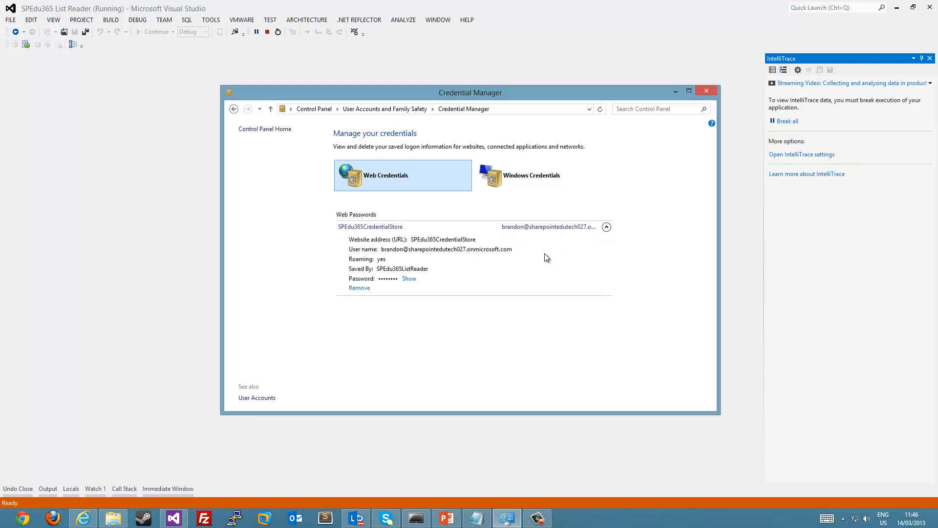
{"action": "mouse_move", "coordinate": [551, 258]}
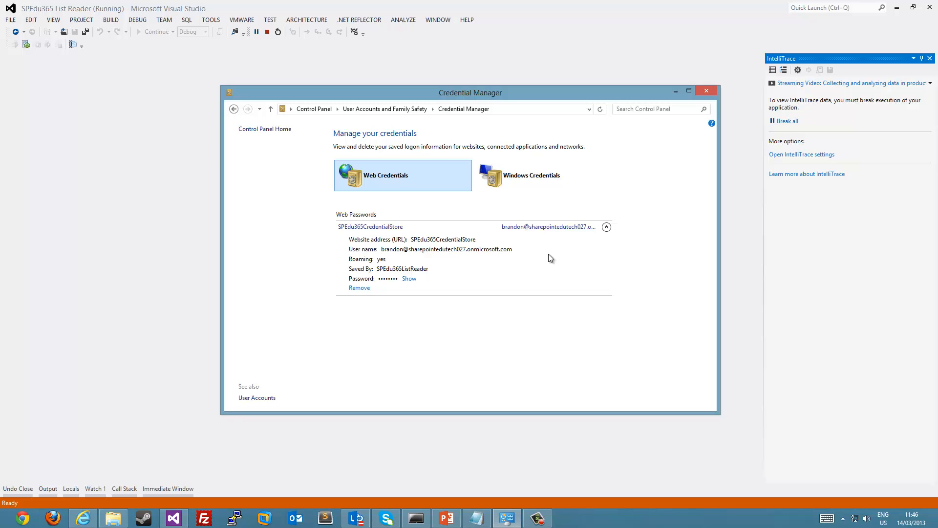
{"action": "mouse_move", "coordinate": [386, 287]}
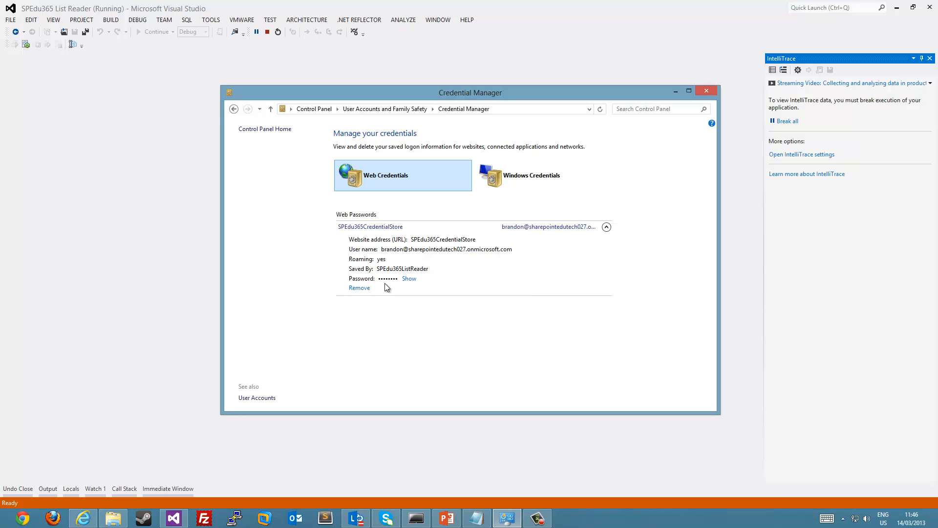
{"action": "mouse_move", "coordinate": [473, 287]}
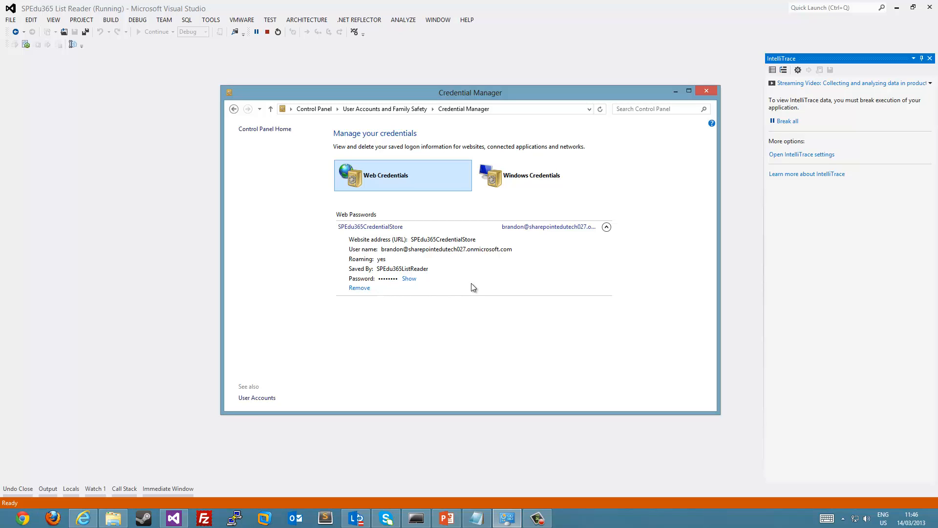
{"action": "mouse_move", "coordinate": [452, 269]}
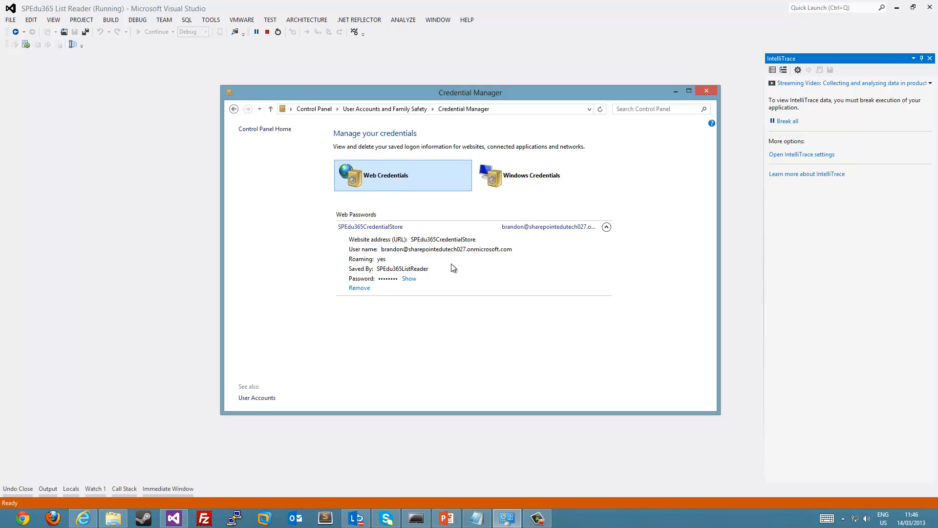
{"action": "mouse_move", "coordinate": [670, 100]}
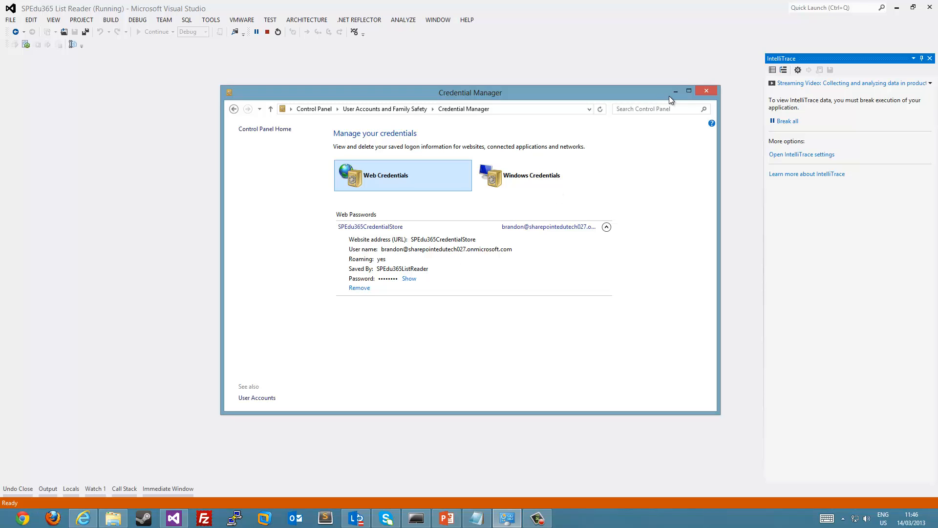
{"action": "left_click", "coordinate": [707, 90]}
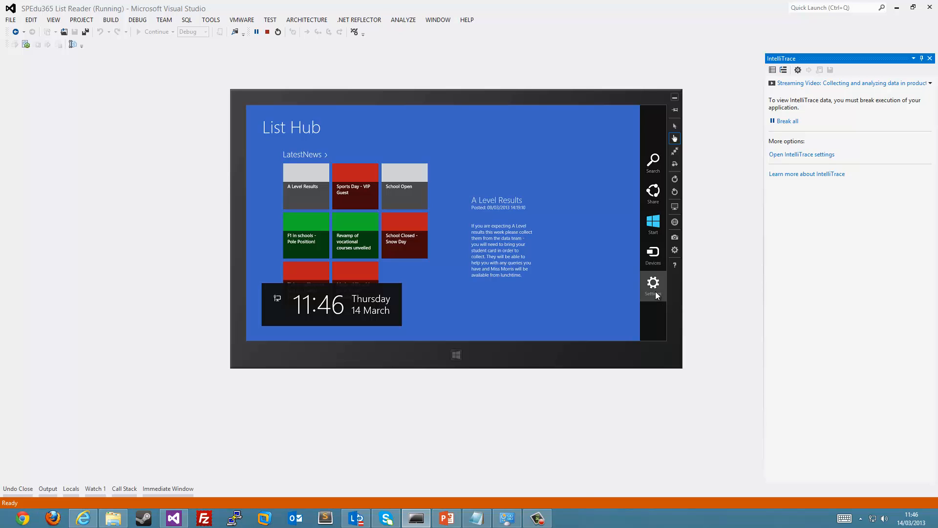
Step: View List Hub's Permissions settings, then show the User Credentials form with username, password and URL
{"action": "left_click", "coordinate": [652, 283]}
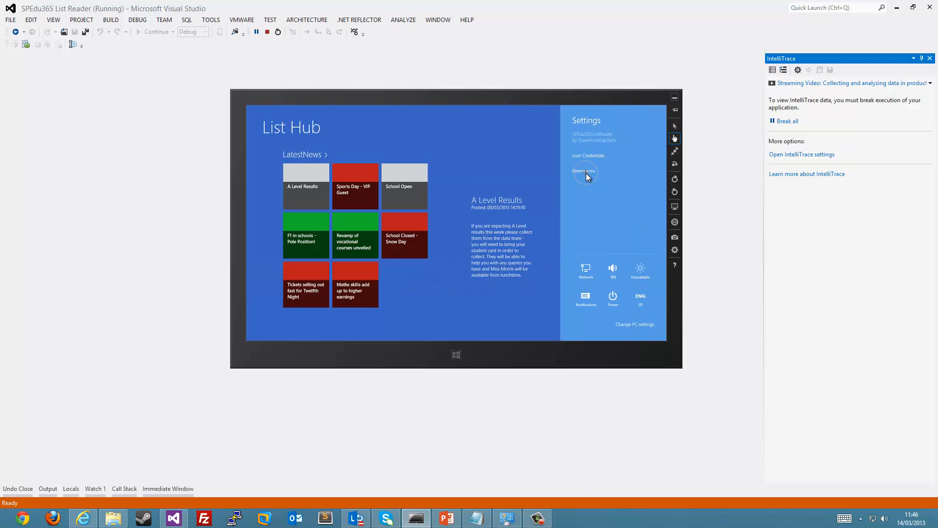
{"action": "left_click", "coordinate": [584, 171]}
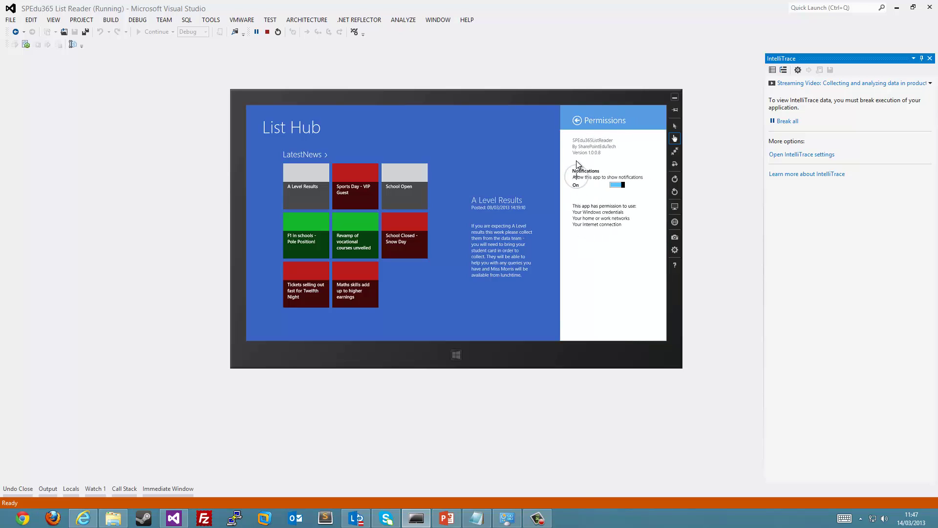
{"action": "left_click", "coordinate": [578, 119]}
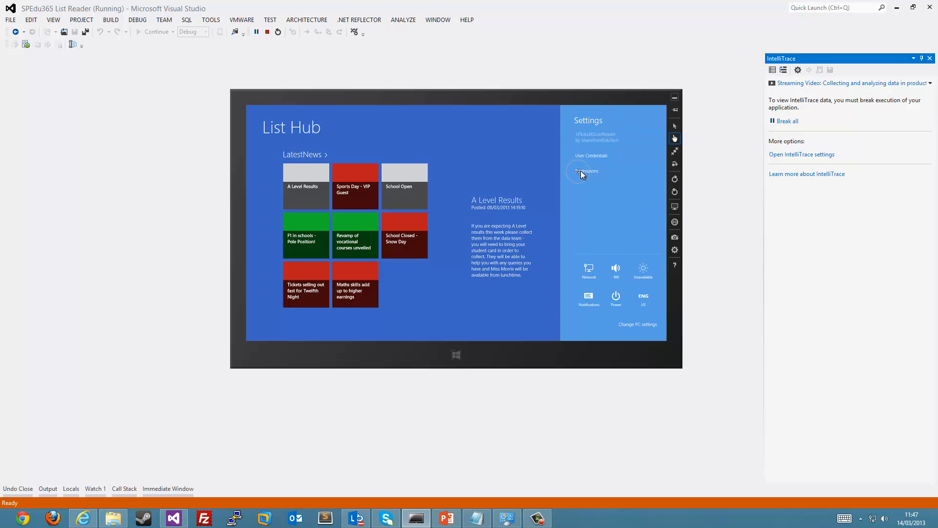
{"action": "left_click", "coordinate": [591, 155]}
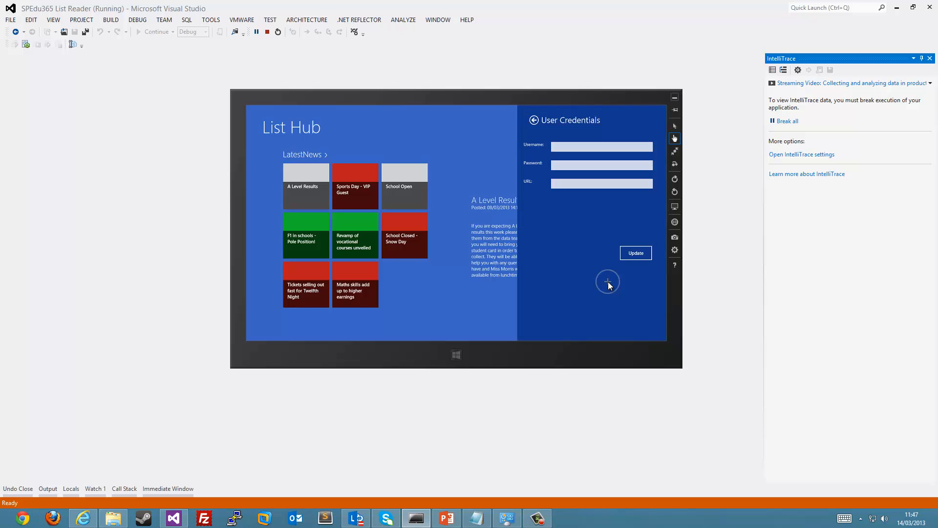